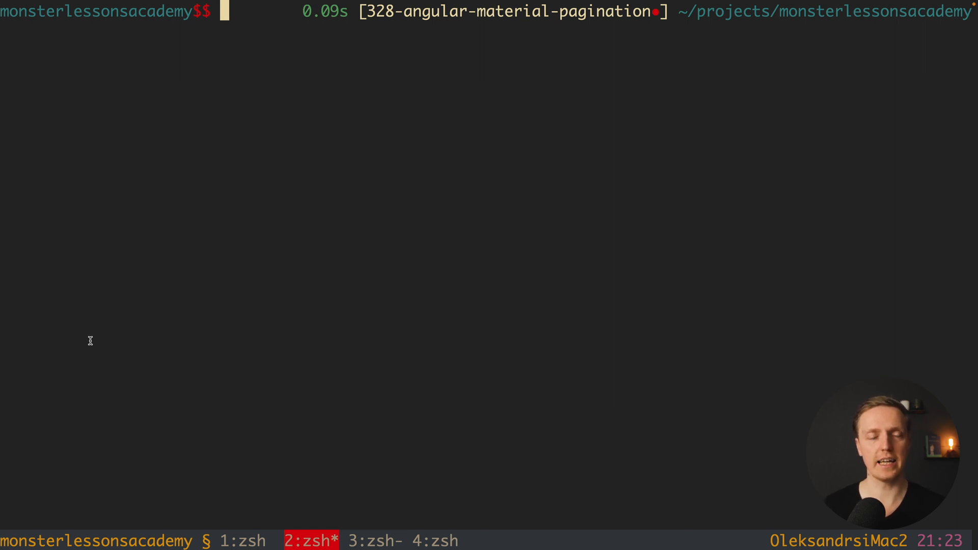
pyautogui.write('npm install @angular/material')
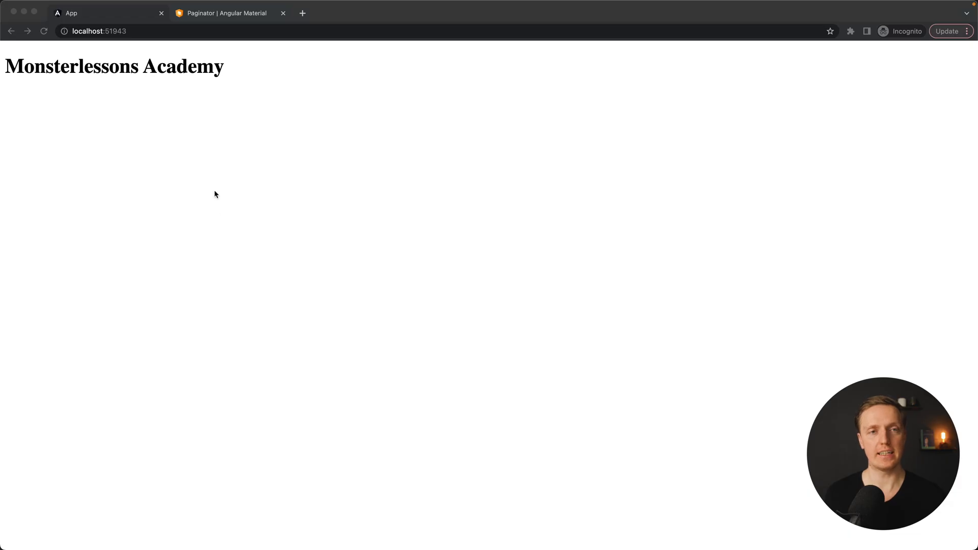
# Show the Paginator docs example with 25 items per page selected.
pyautogui.click(227, 13)
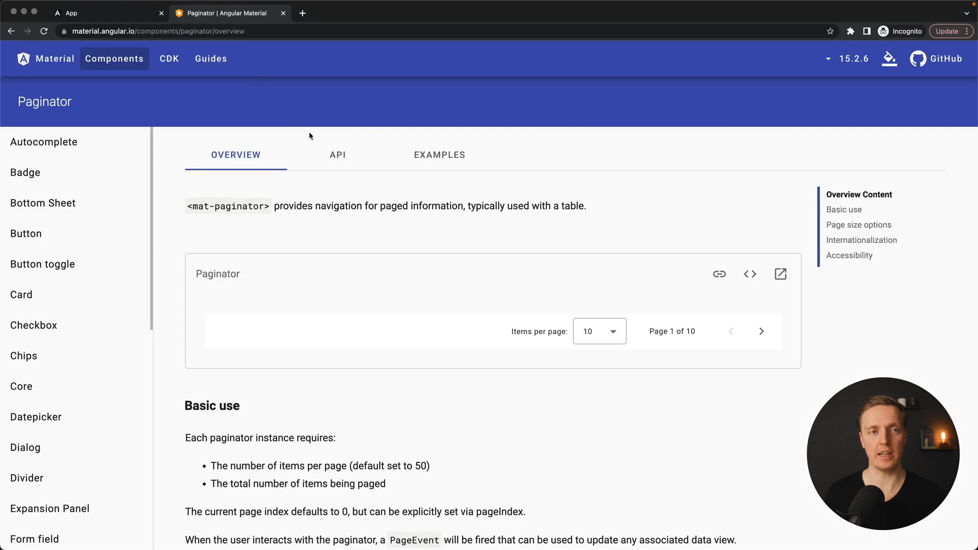
pyautogui.moveTo(309, 326)
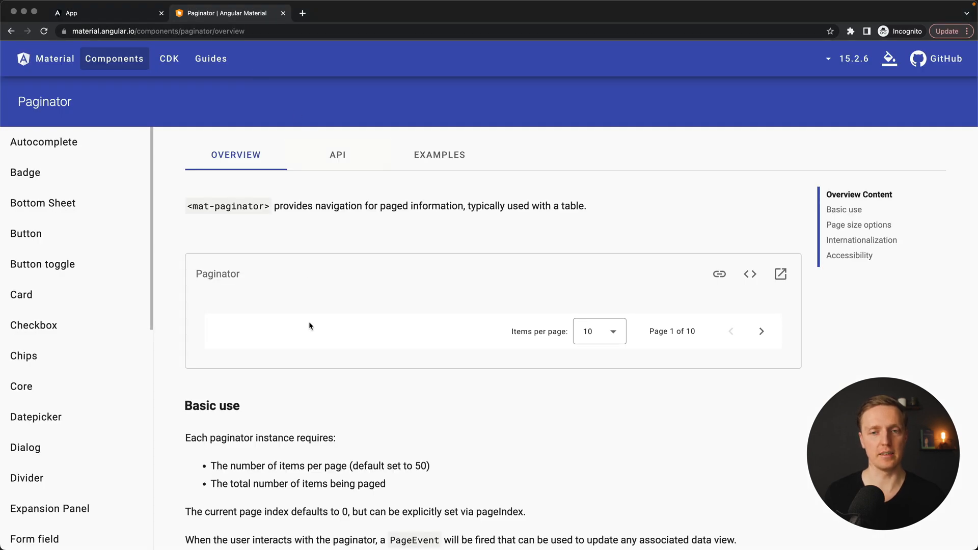
pyautogui.moveTo(220, 312)
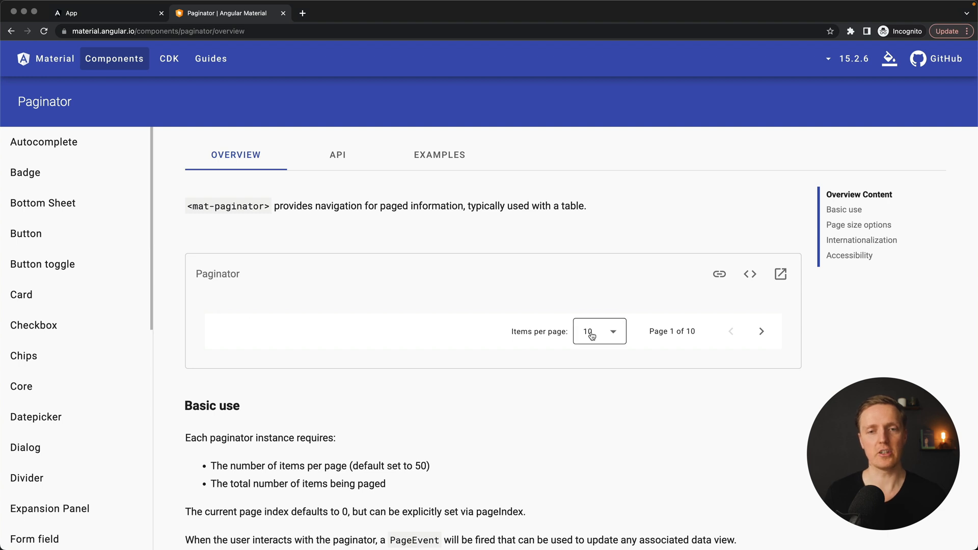
pyautogui.click(598, 331)
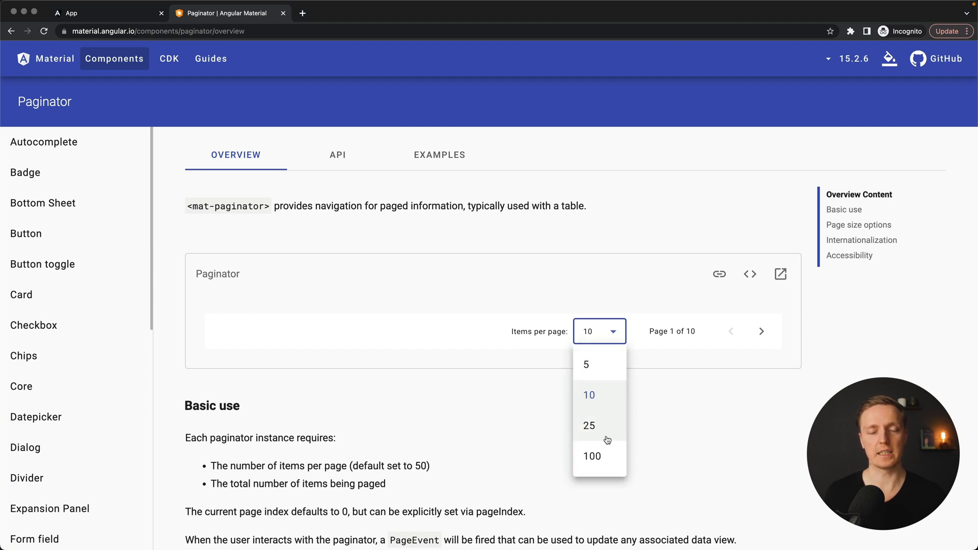
pyautogui.click(587, 426)
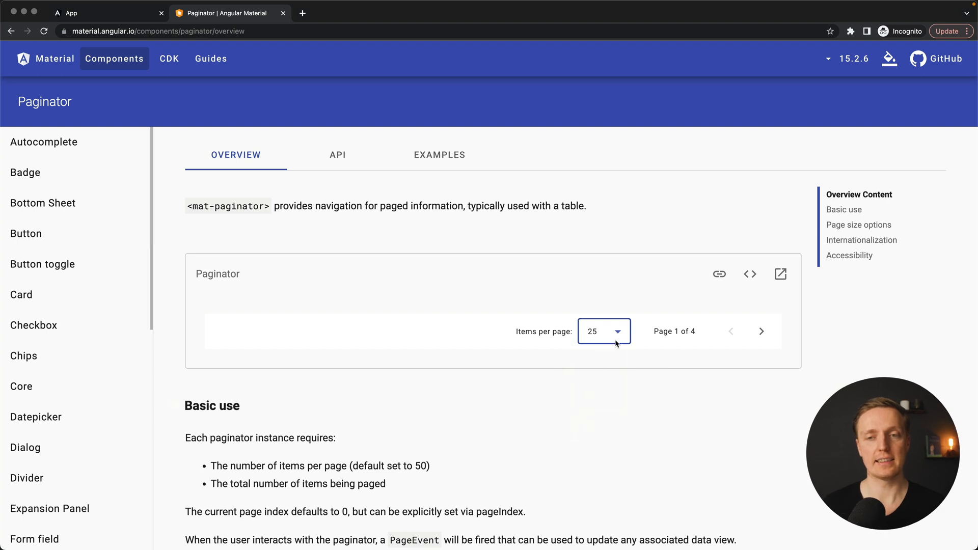
pyautogui.click(762, 331)
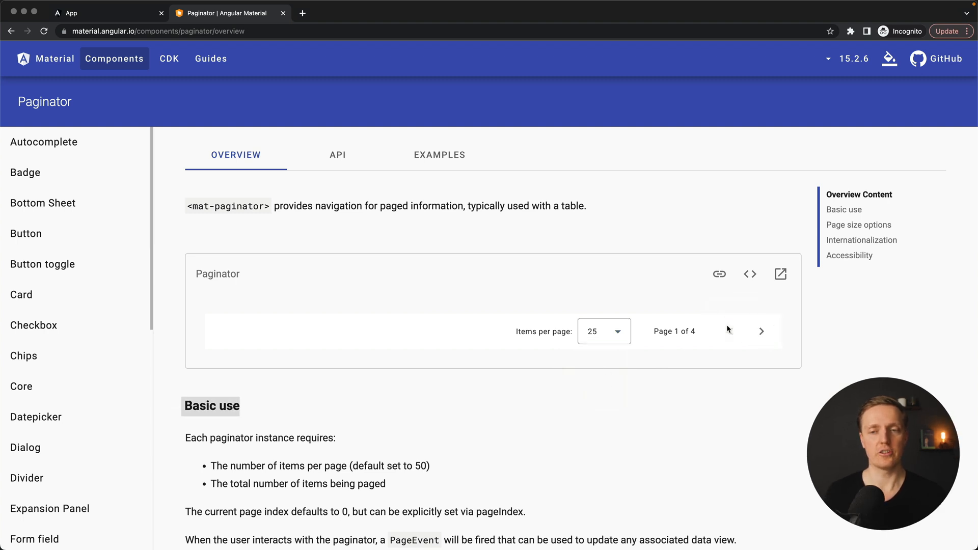
pyautogui.moveTo(532, 309)
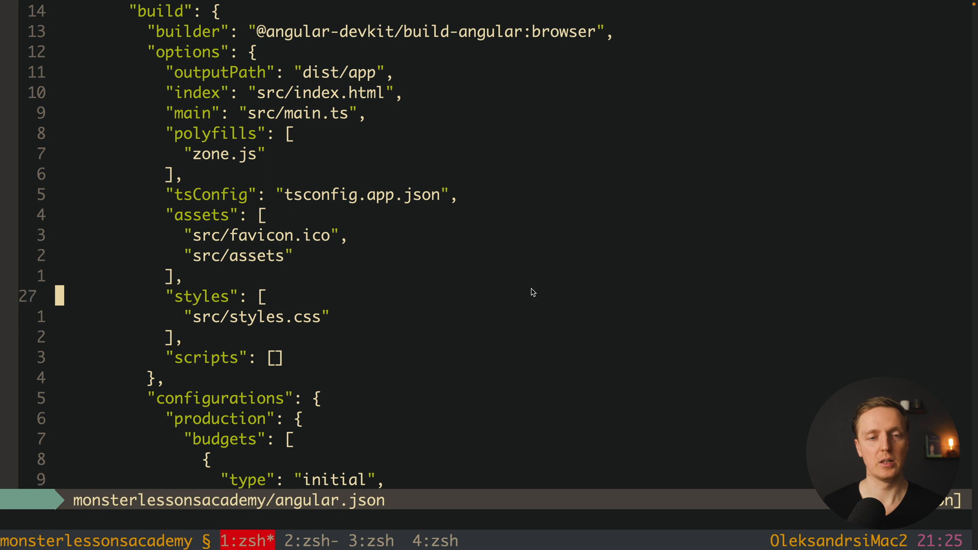
pyautogui.write('"@angular/material/prebuilt-themes/indigo-pink.css",')
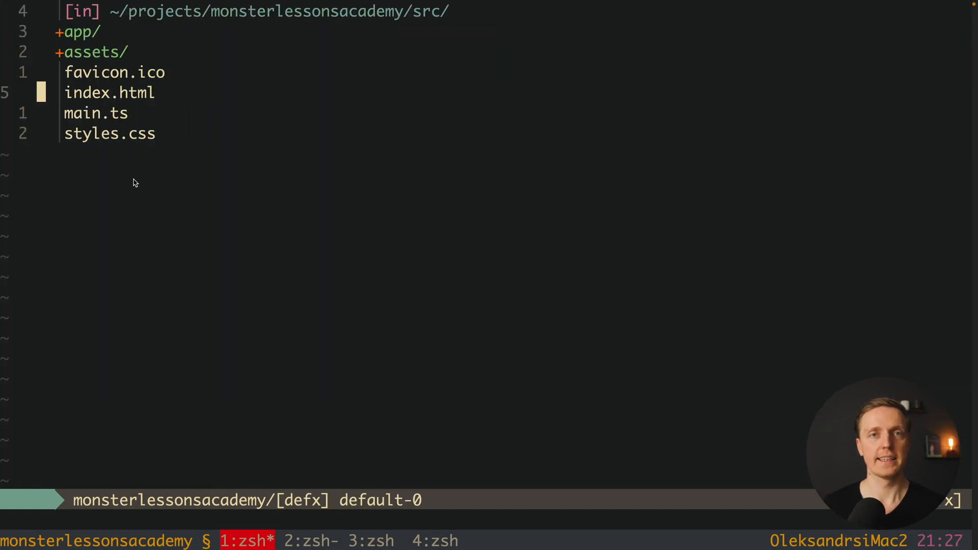
# Add class="mat-typography" to the body tag in src/index.html.
pyautogui.click(109, 93)
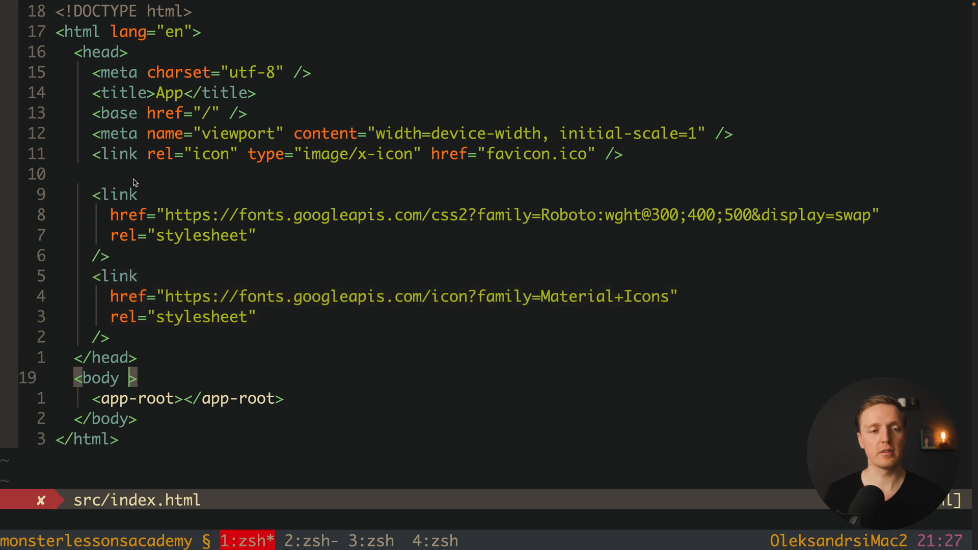
pyautogui.write('class=""')
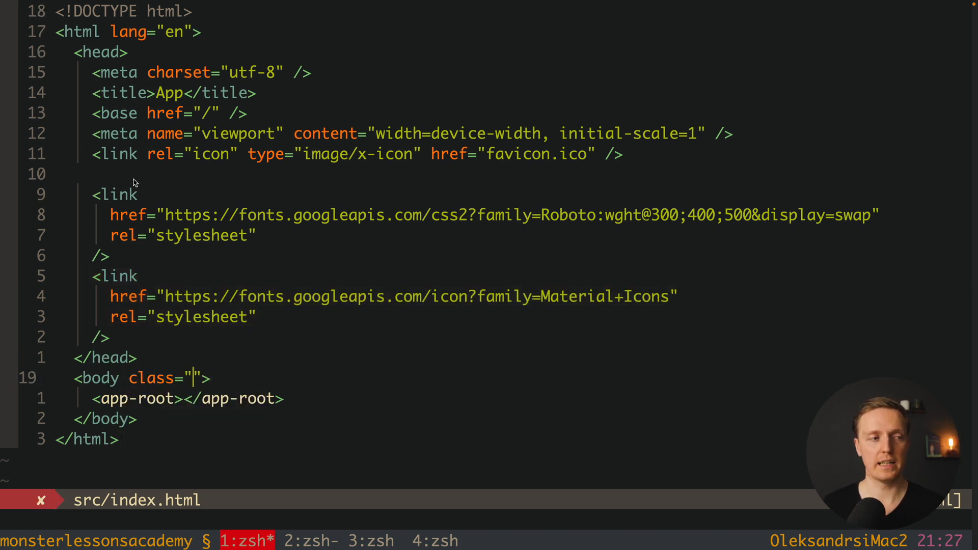
pyautogui.write('mat-typ')
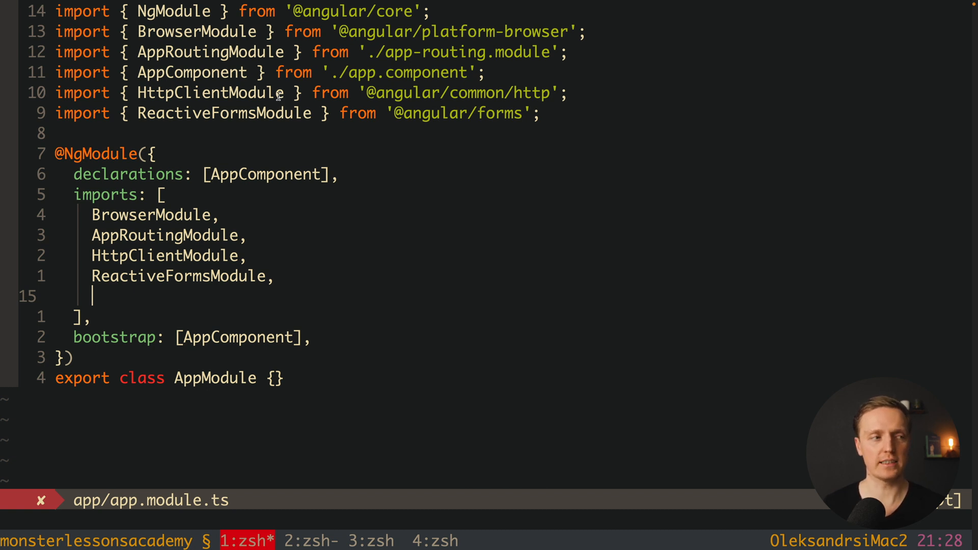
pyautogui.write('MatPaginatorModule,')
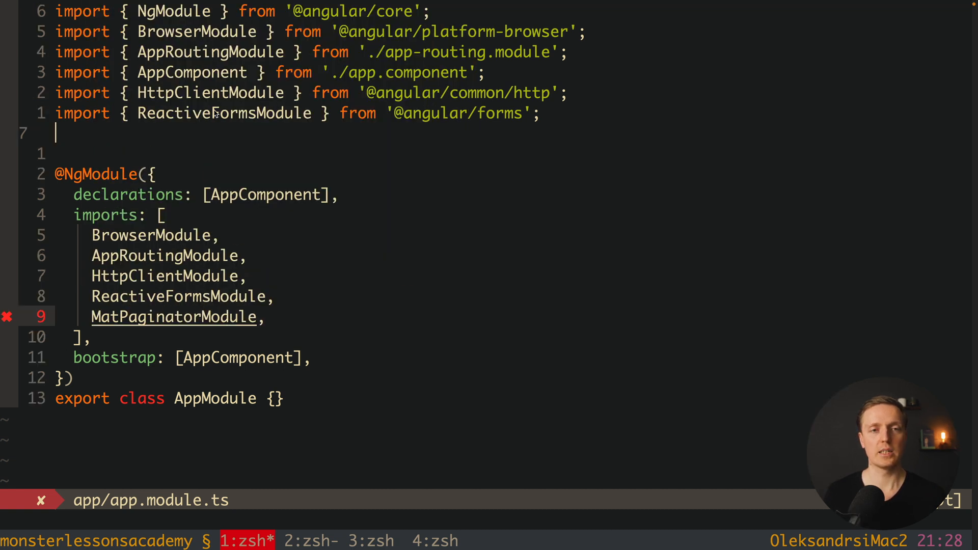
pyautogui.write("import { MatPaginatorModule } from '@angular/material/paginator';")
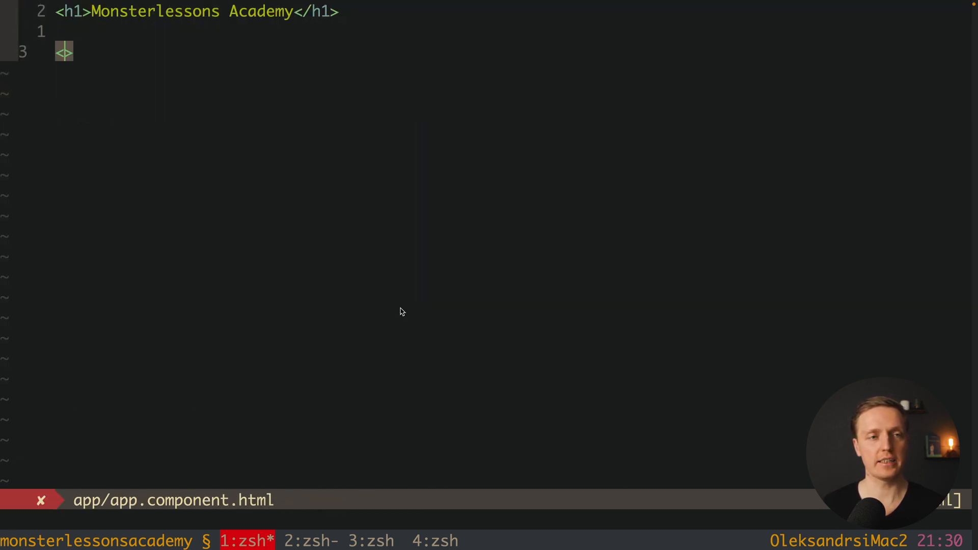
# Write <mat-paginator [length]="500" [pageSize]="20"> below the h1 in app.component.html.
pyautogui.write('<mat-paginator>')
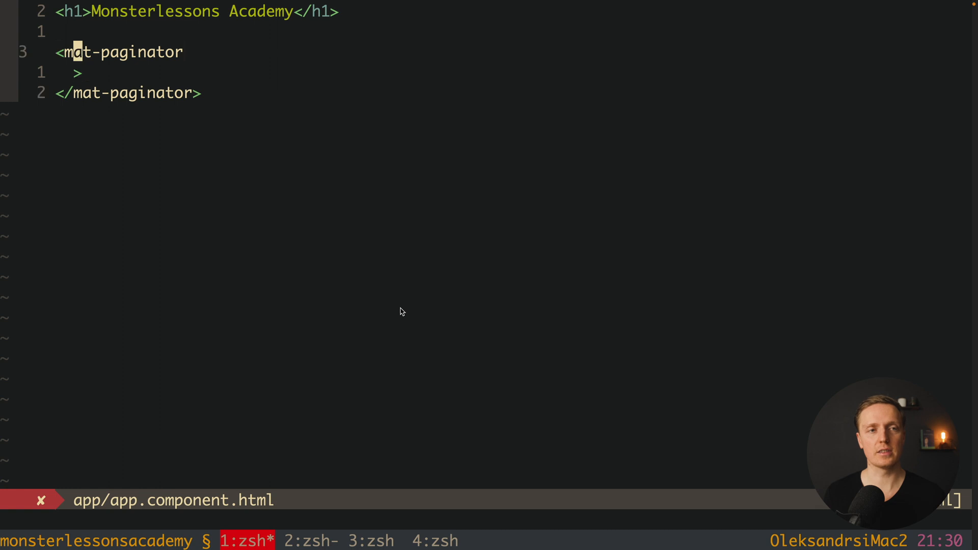
pyautogui.press('Return')
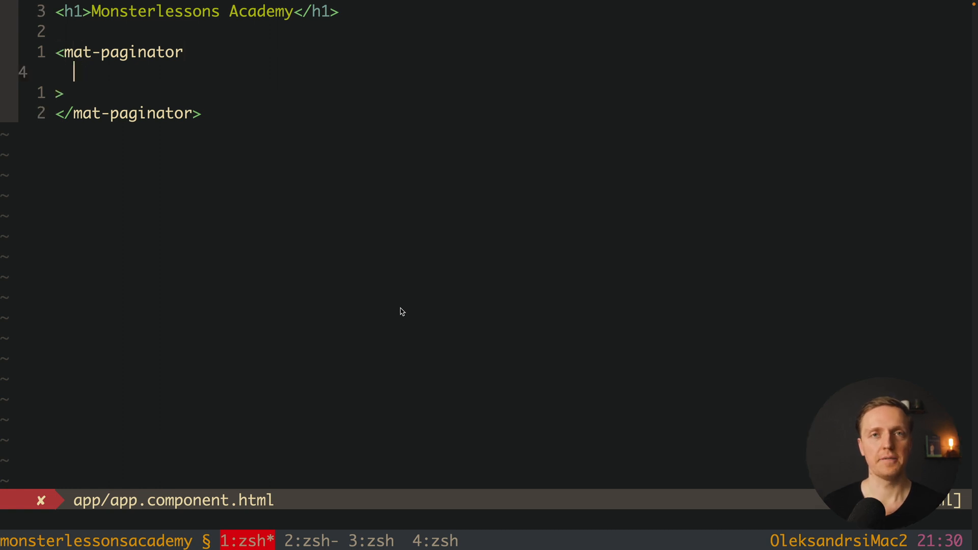
pyautogui.write('[leg]')
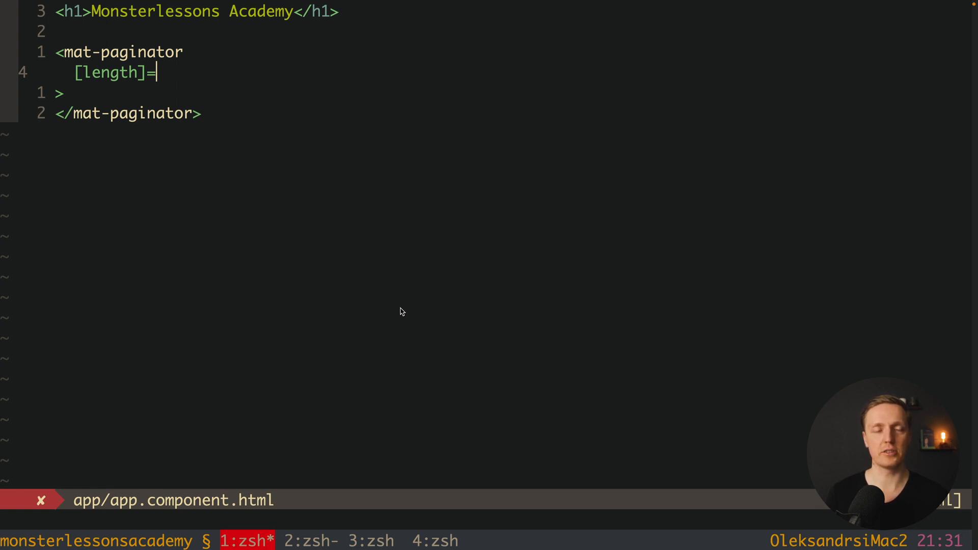
pyautogui.write('"50"')
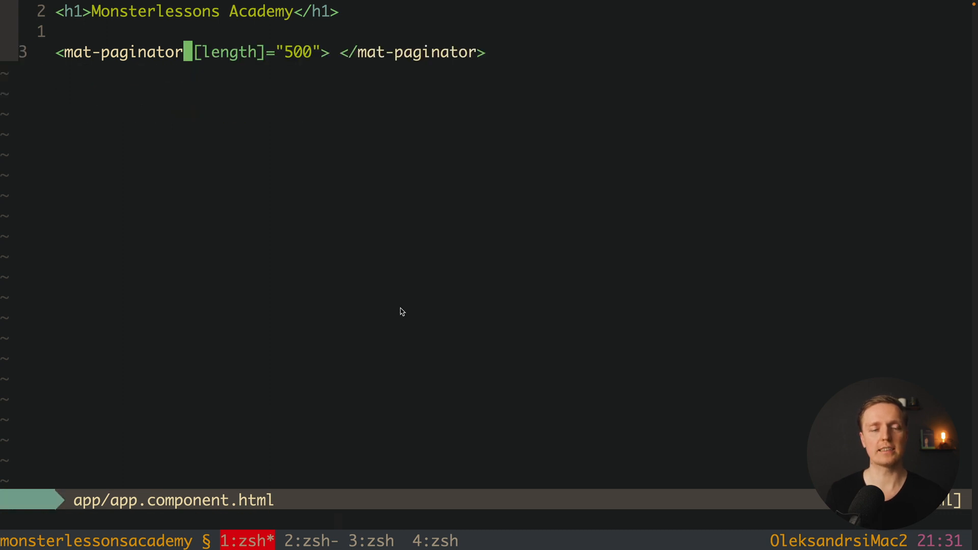
pyautogui.write('[pageSize')
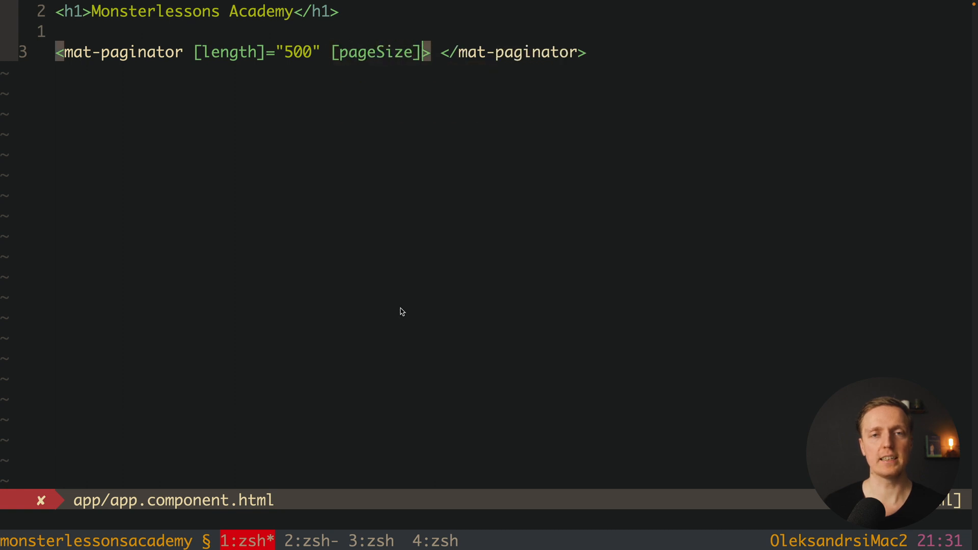
pyautogui.write('="2')
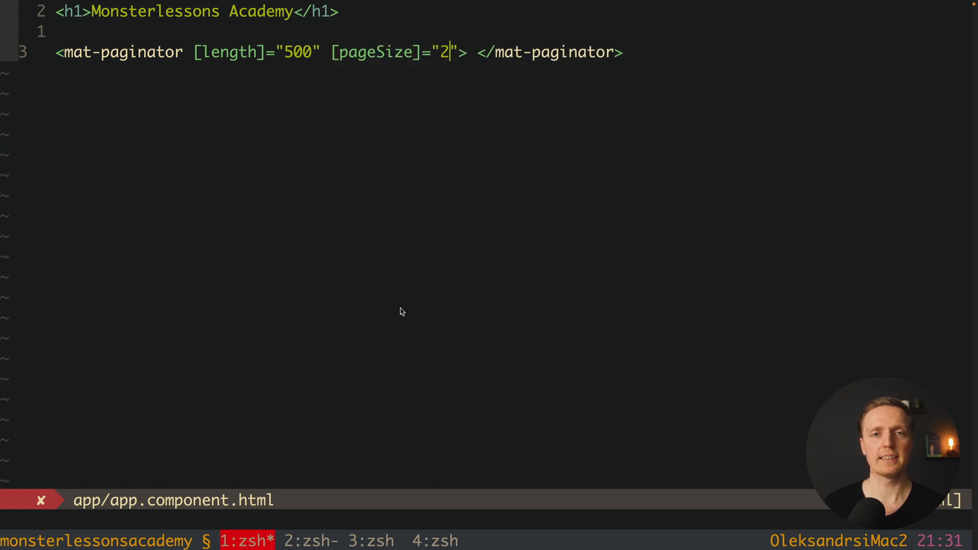
pyautogui.write('0')
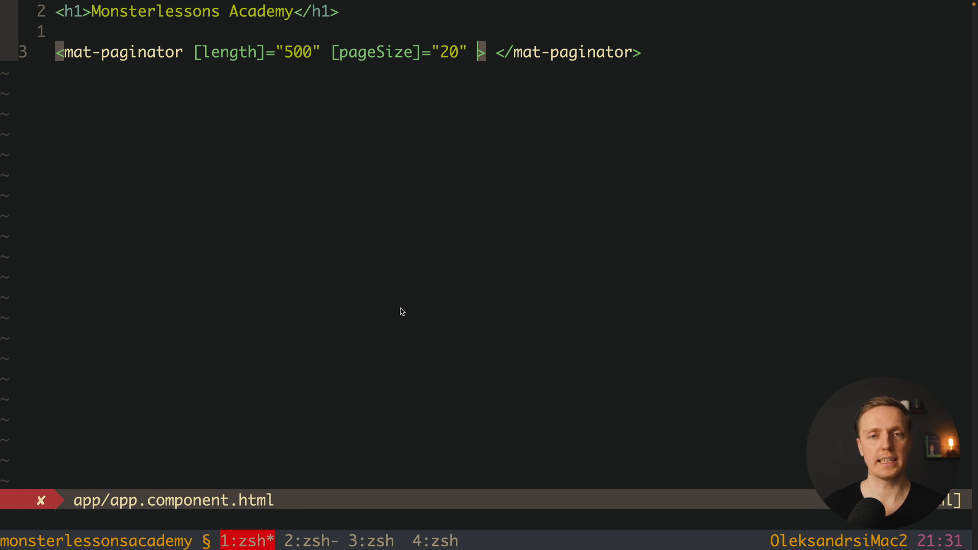
# Bind showFirstLastButtons to true and pageSizeOptions to [5, 10, 20] on the paginator.
pyautogui.write('show')
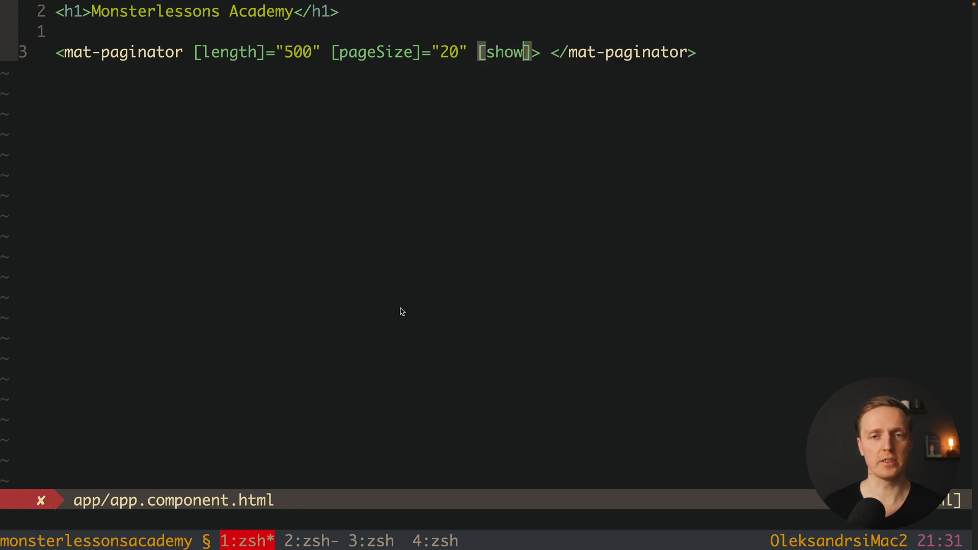
pyautogui.write('FirstLastButtons')
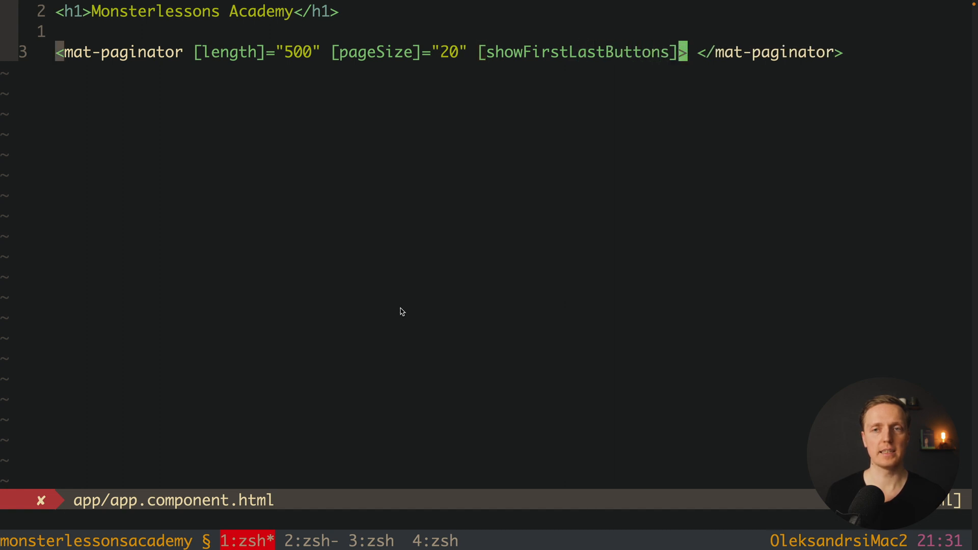
pyautogui.write('="true" [')
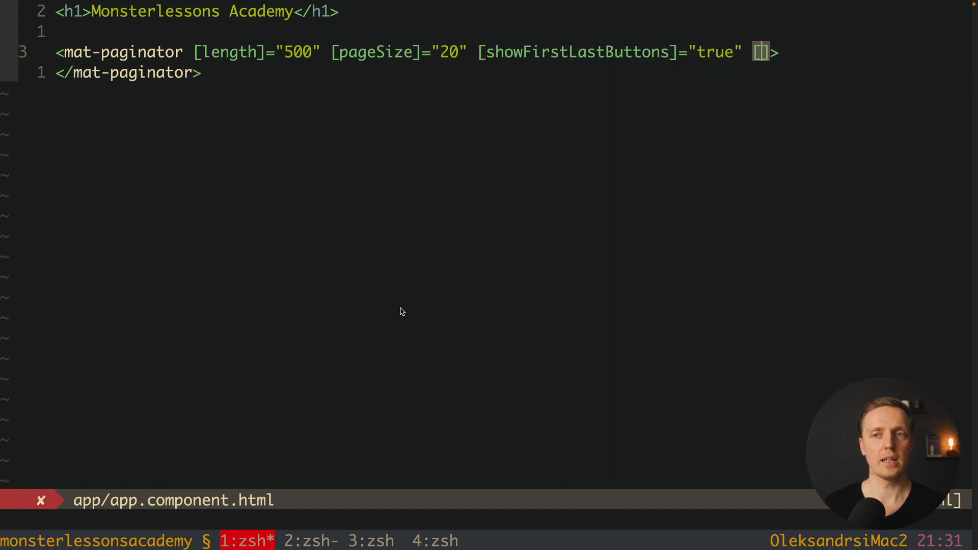
pyautogui.write('pageSizeO')
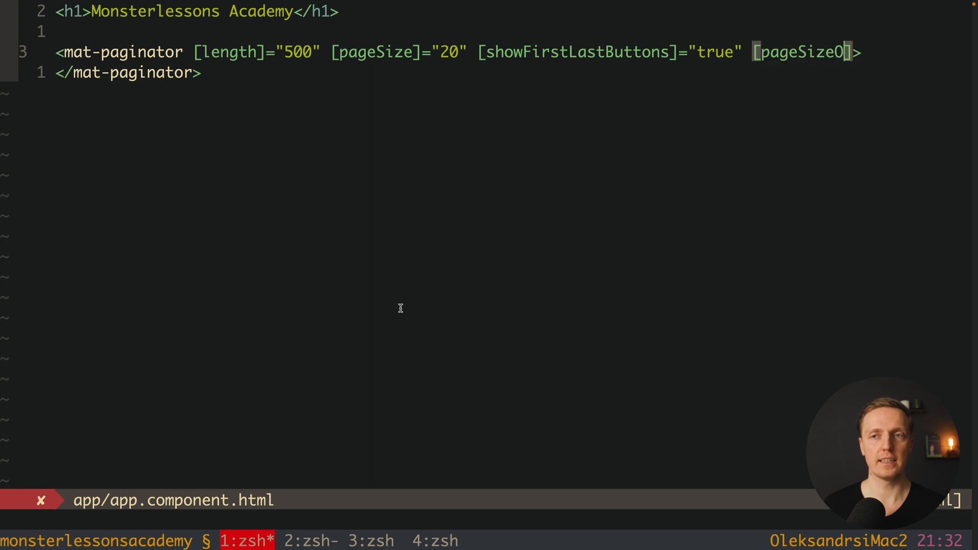
pyautogui.write('ptions]=""')
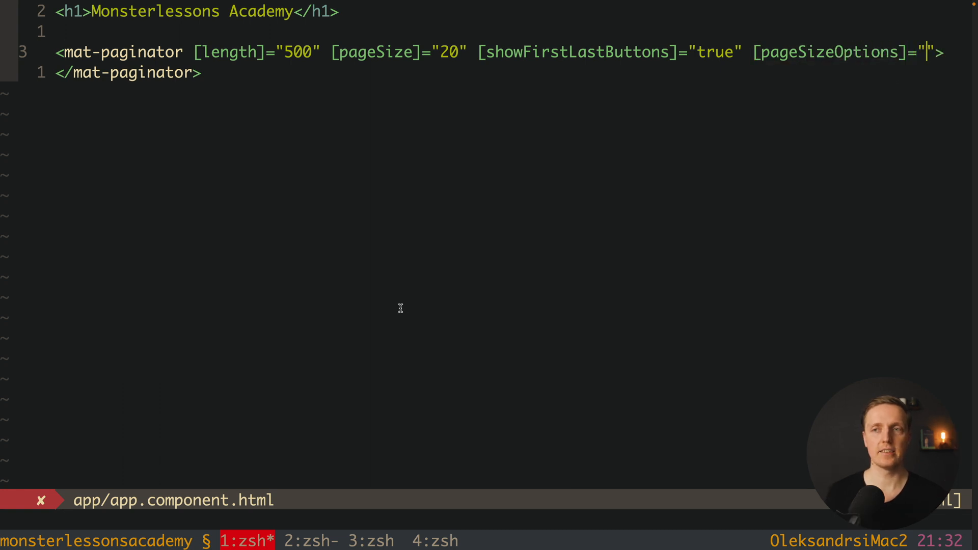
pyautogui.write('[]')
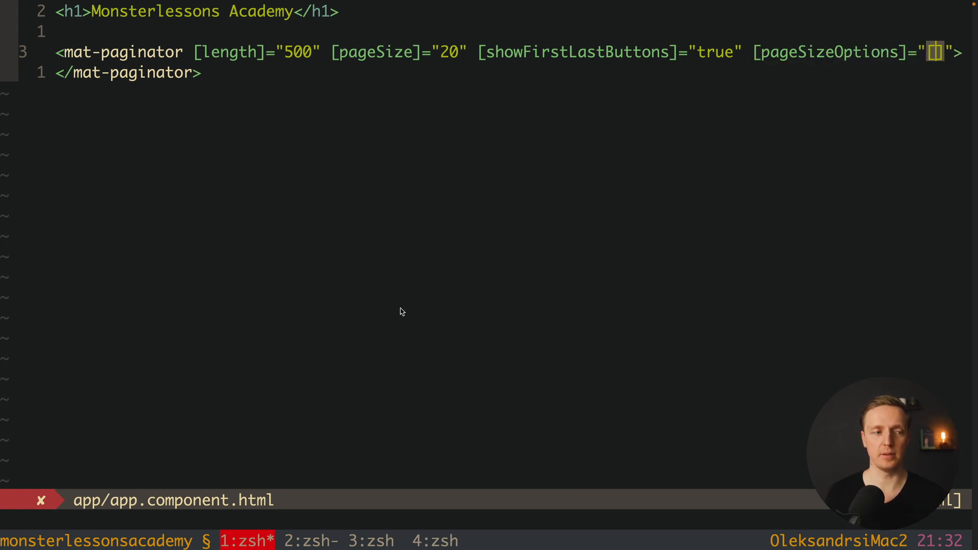
pyautogui.write('5,10,20')
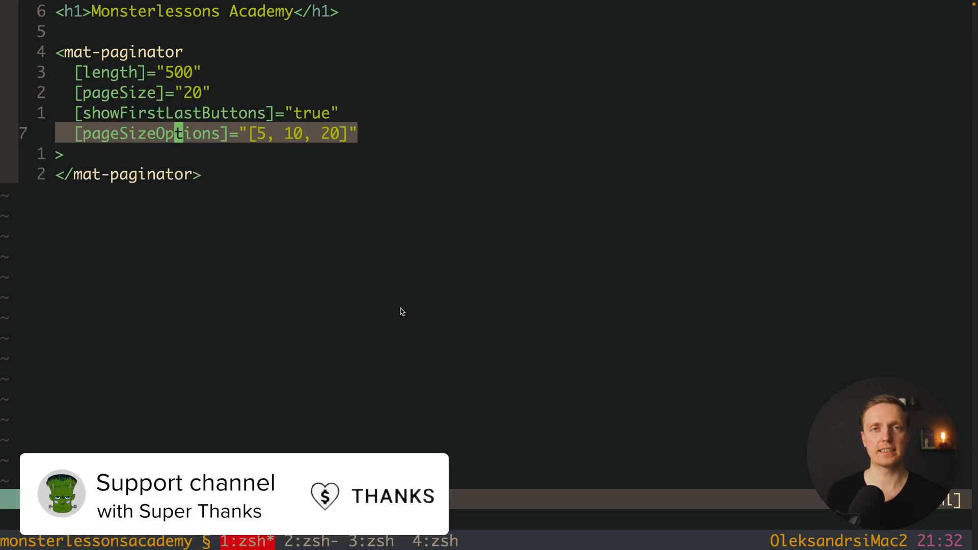
pyautogui.moveTo(359, 508)
pyautogui.write('[pageIndex')
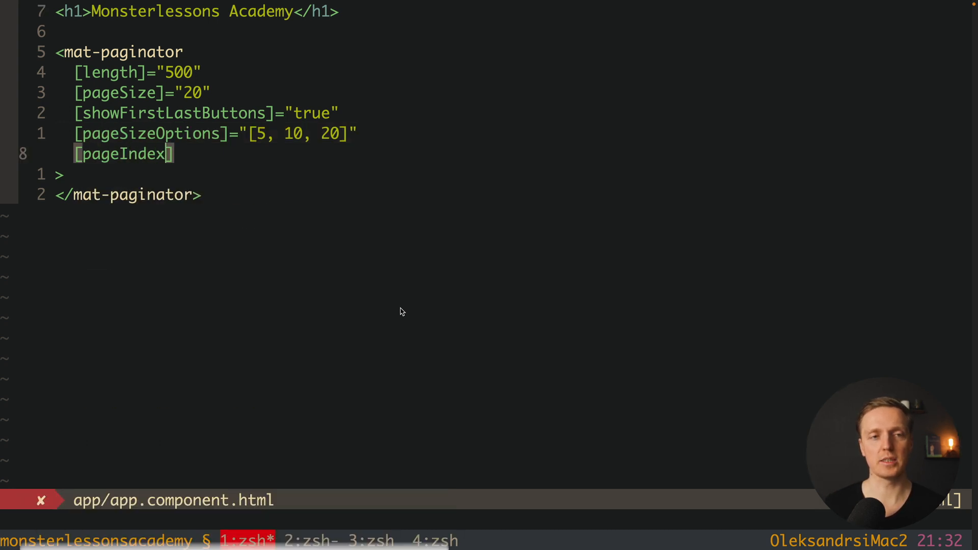
# Bind the paginator's pageIndex to currentPage.
pyautogui.write('="curr"')
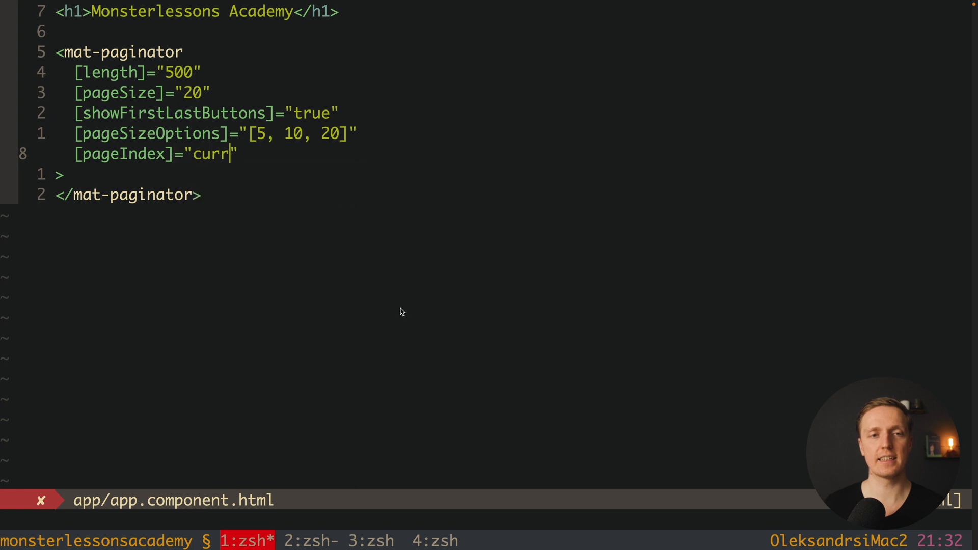
pyautogui.write('entPage')
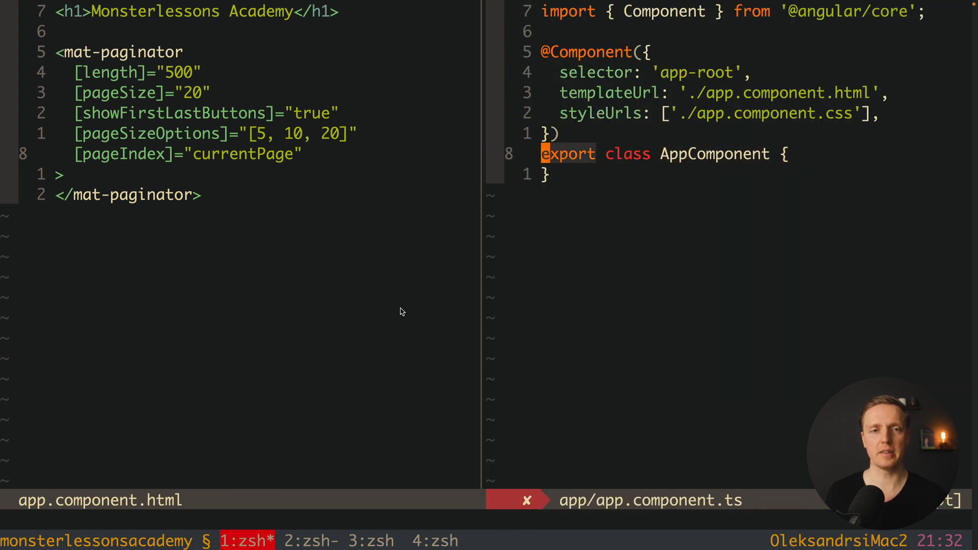
# Declare currentPage = 0 and bind (page) to handlePageEvent($event) in the template.
pyautogui.write('currentPage = 0')
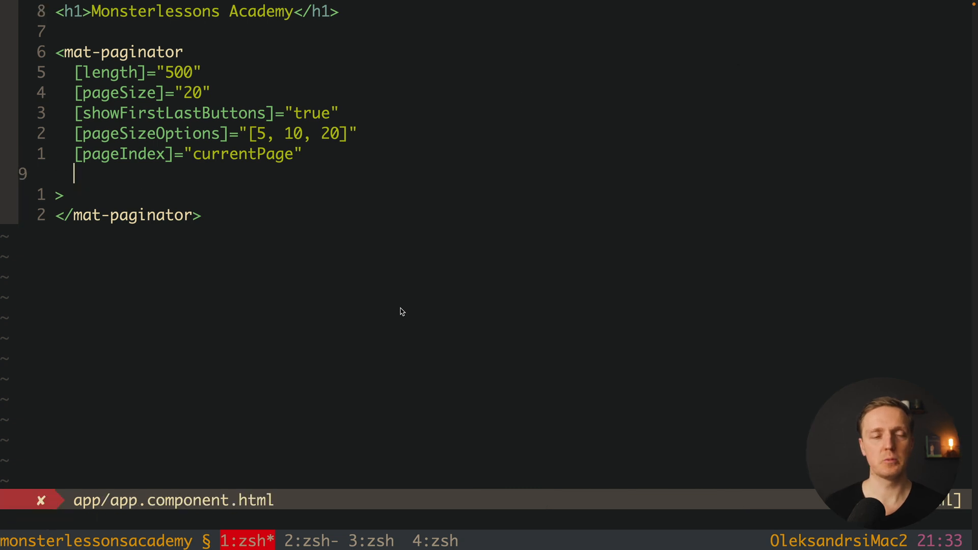
pyautogui.write('(page)="')
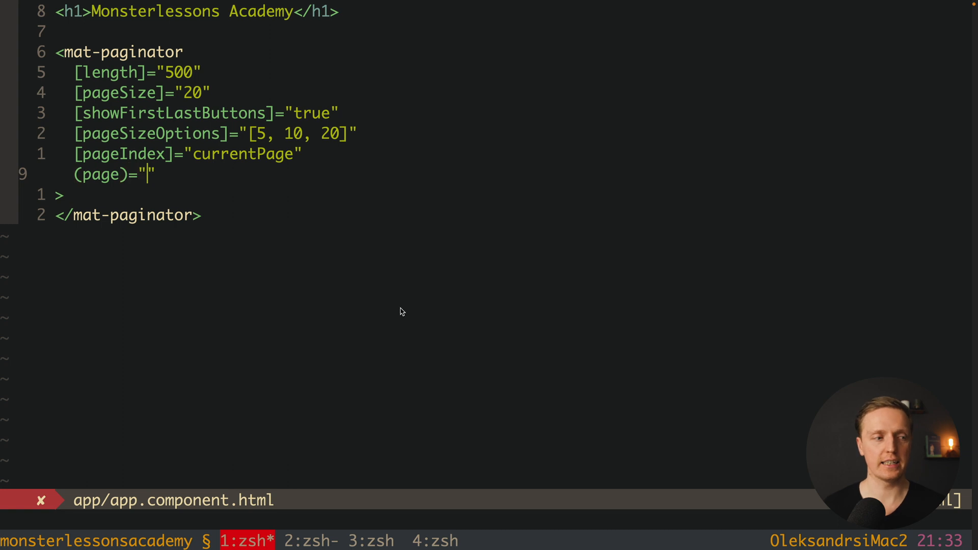
pyautogui.write('handle')
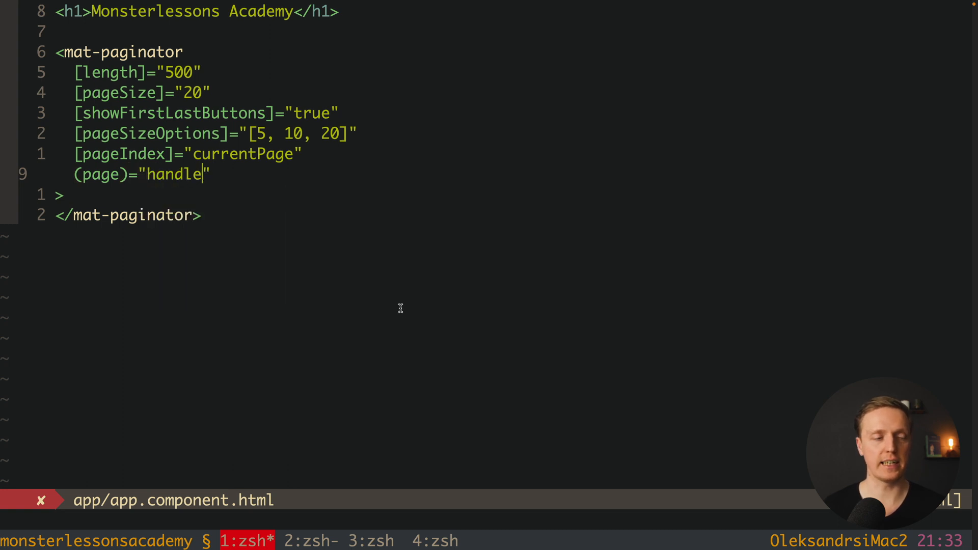
pyautogui.write('PageEvent')
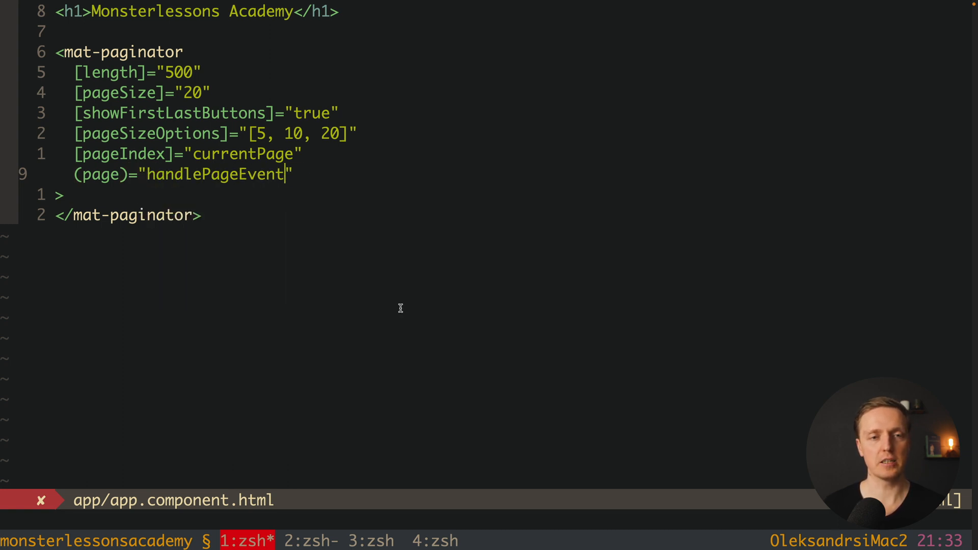
pyautogui.write('($event)')
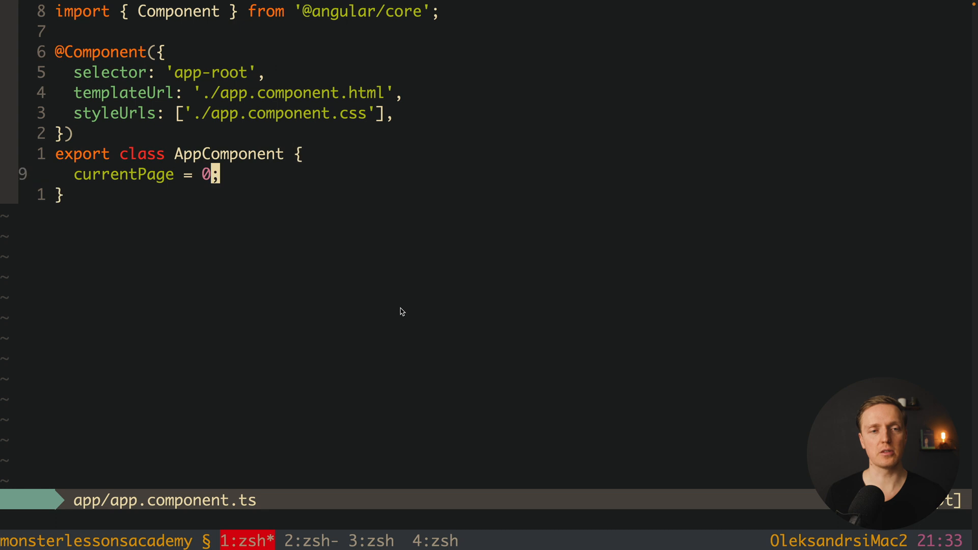
# Write handlePageEvent(pageEvent: PageEvent) that console.logs the pageEvent.
pyautogui.write('handlePageEvent()')
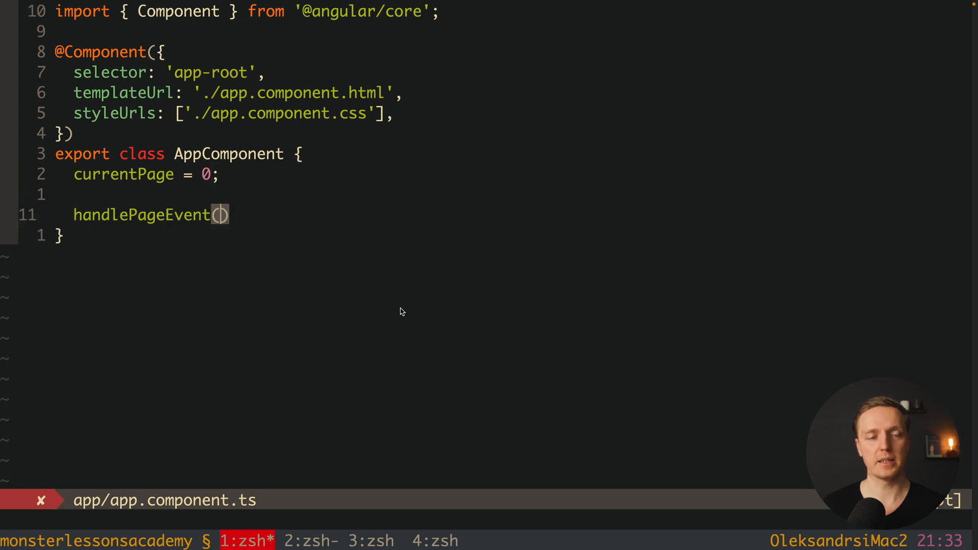
pyautogui.write('pageEvent: PageEvent')
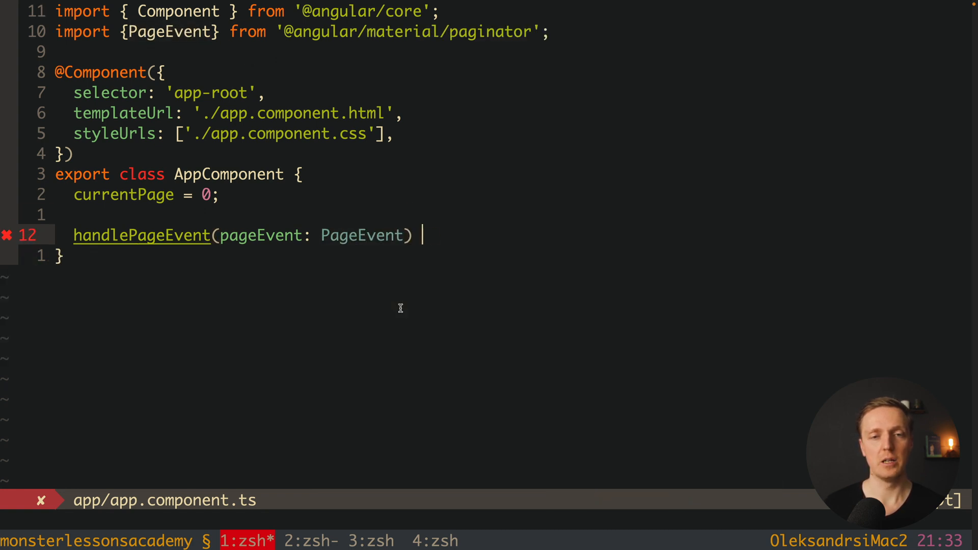
pyautogui.write('{')
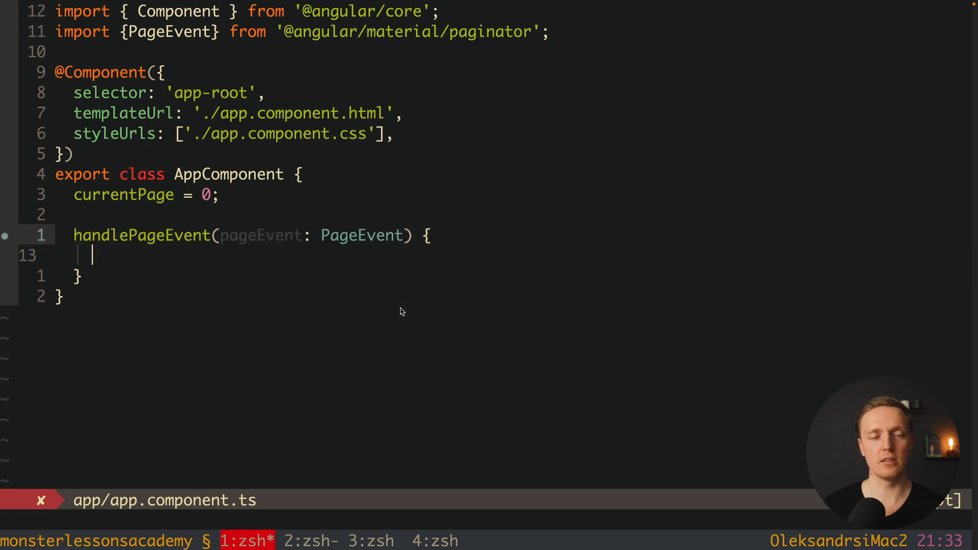
pyautogui.write("console.log('handlePageEvent")
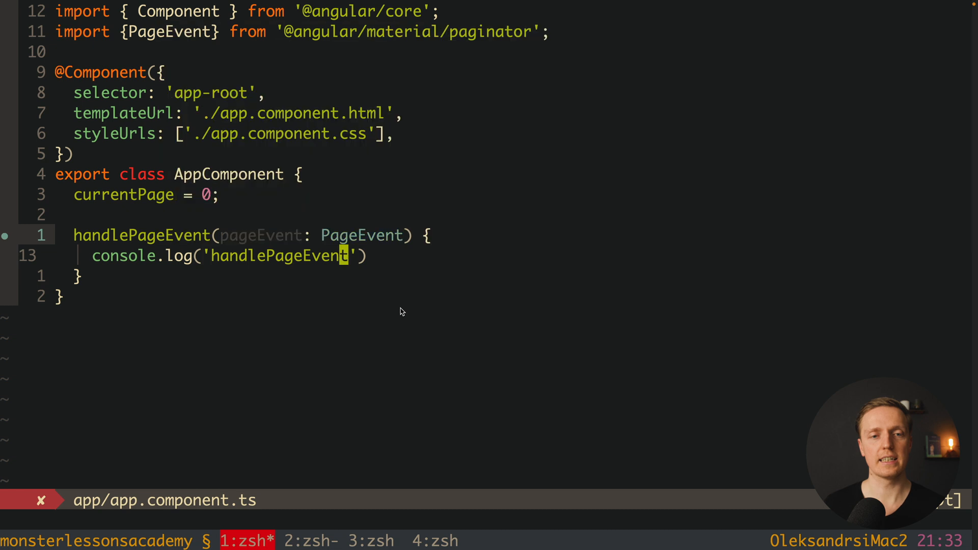
pyautogui.write(', pageEvent')
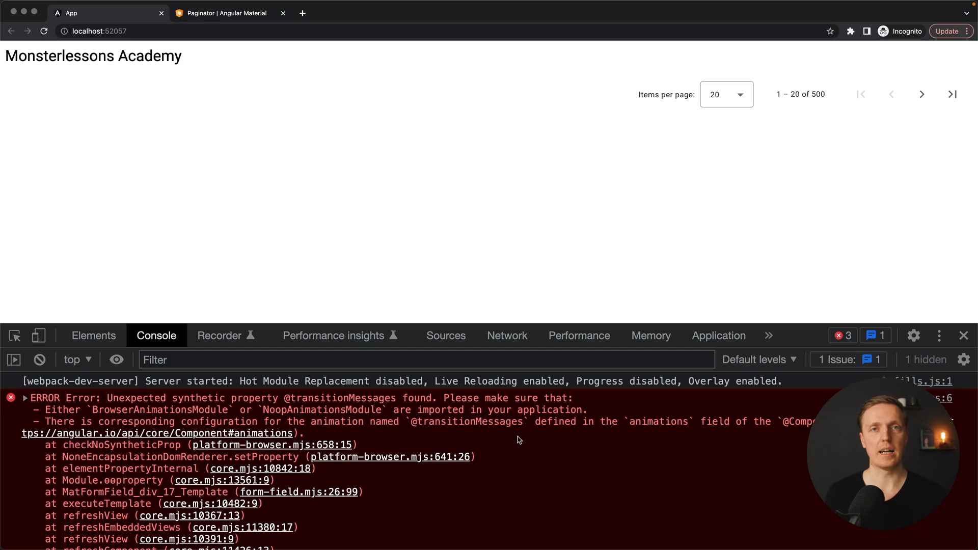
pyautogui.moveTo(491, 414)
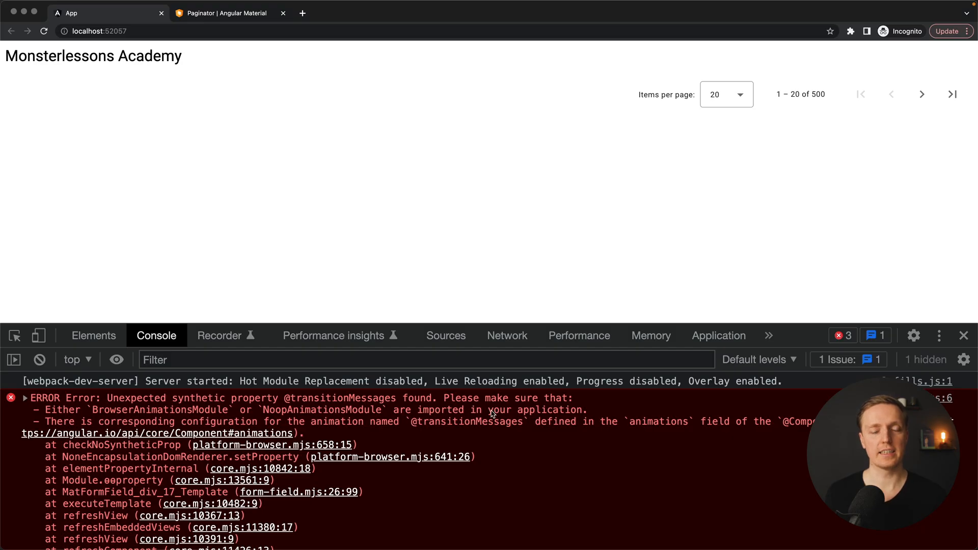
pyautogui.moveTo(809, 337)
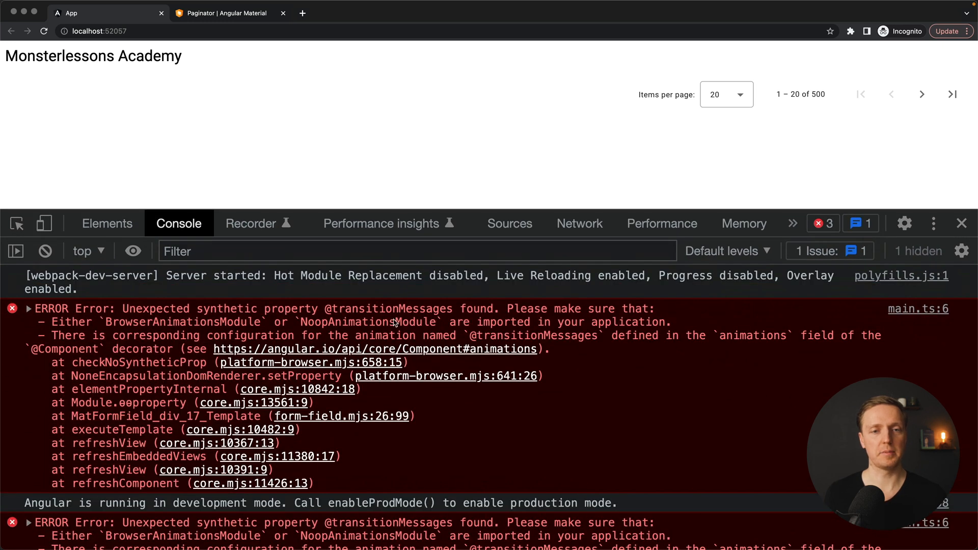
pyautogui.moveTo(520, 313)
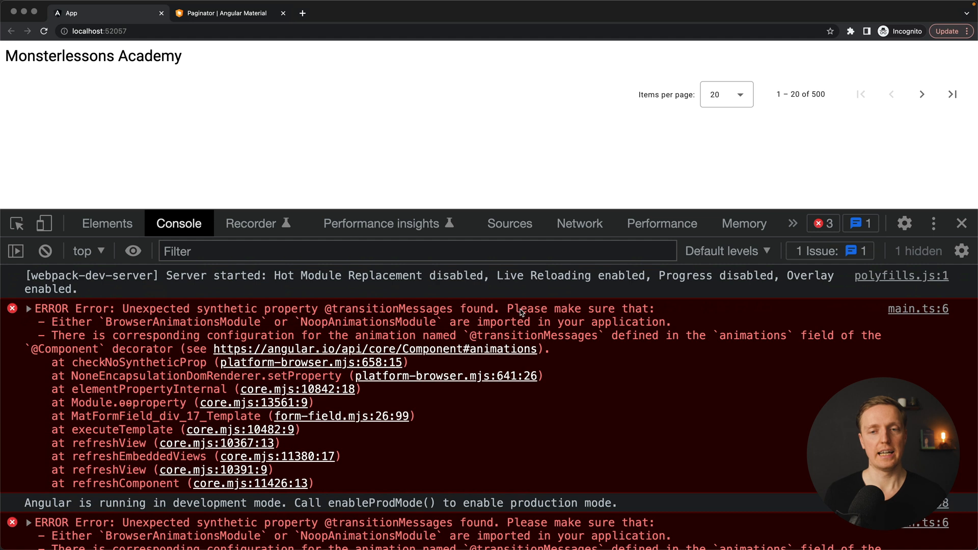
pyautogui.moveTo(140, 313)
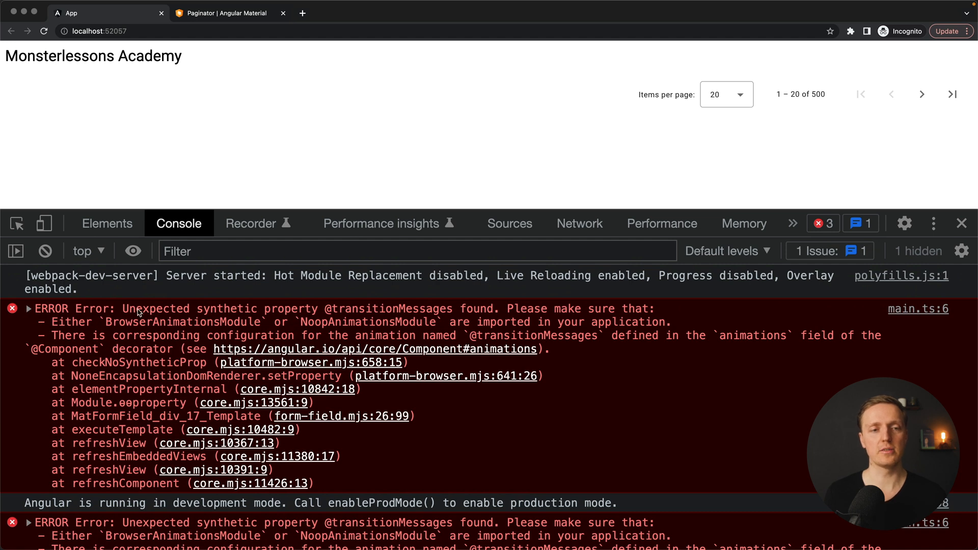
pyautogui.moveTo(249, 329)
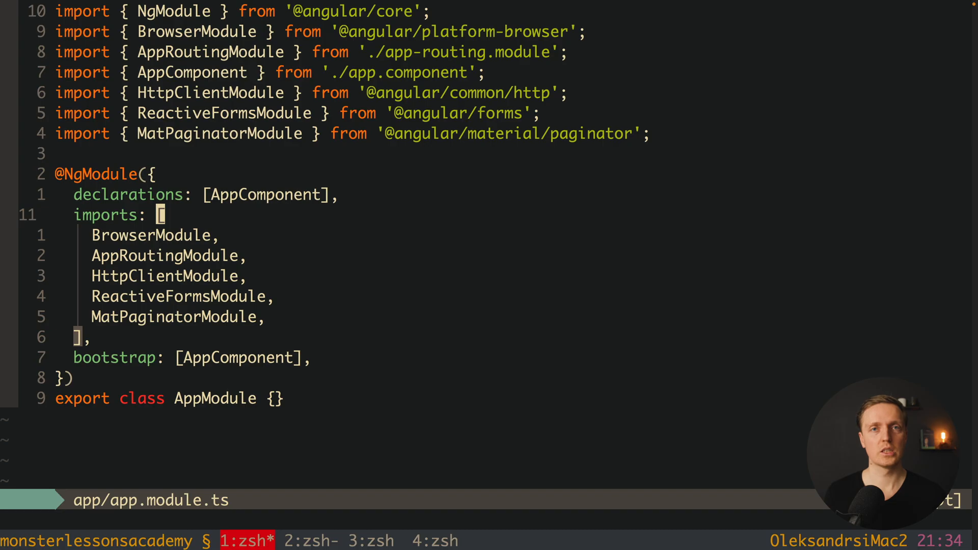
# Start adding BrowserAnimationsModule at the end of AppModule's imports array.
pyautogui.click(262, 316)
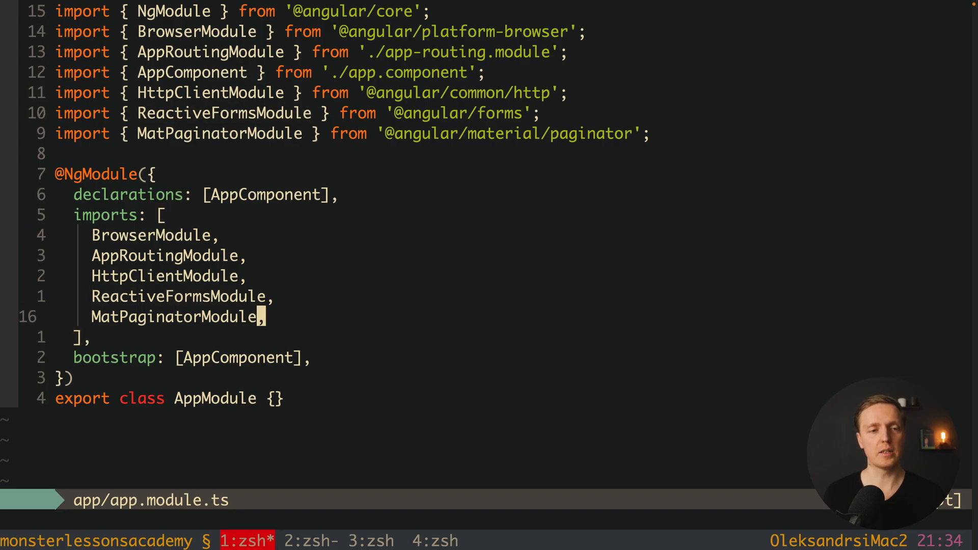
pyautogui.write('Br')
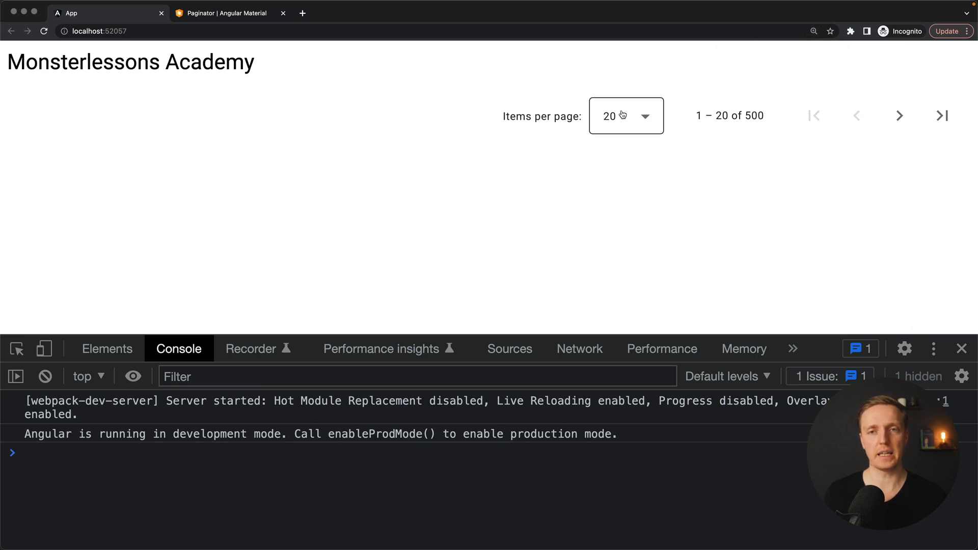
pyautogui.click(624, 115)
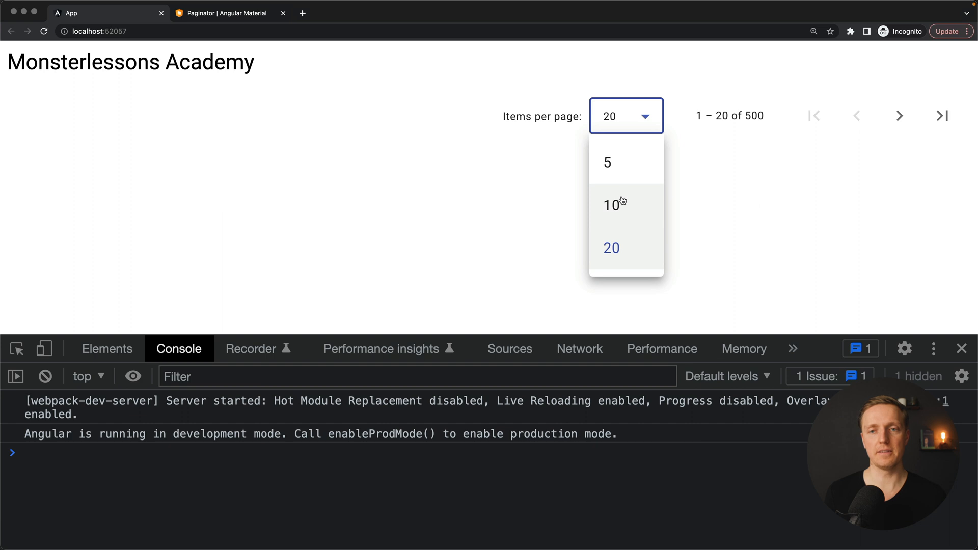
pyautogui.moveTo(631, 115)
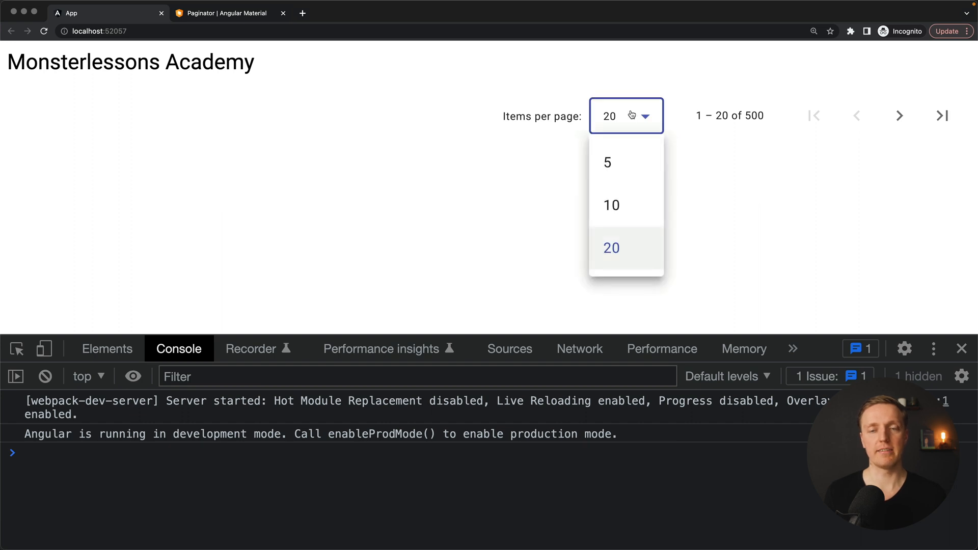
pyautogui.moveTo(611, 205)
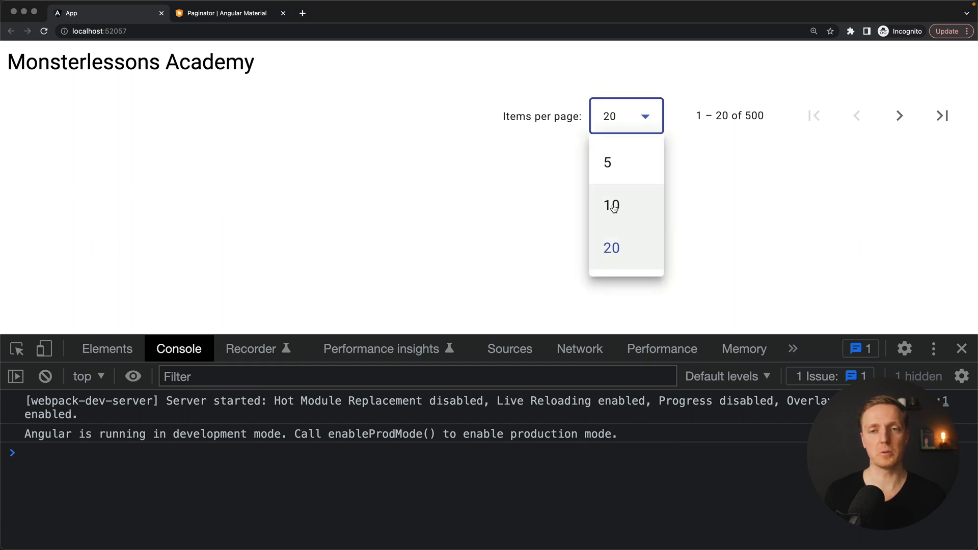
pyautogui.moveTo(613, 226)
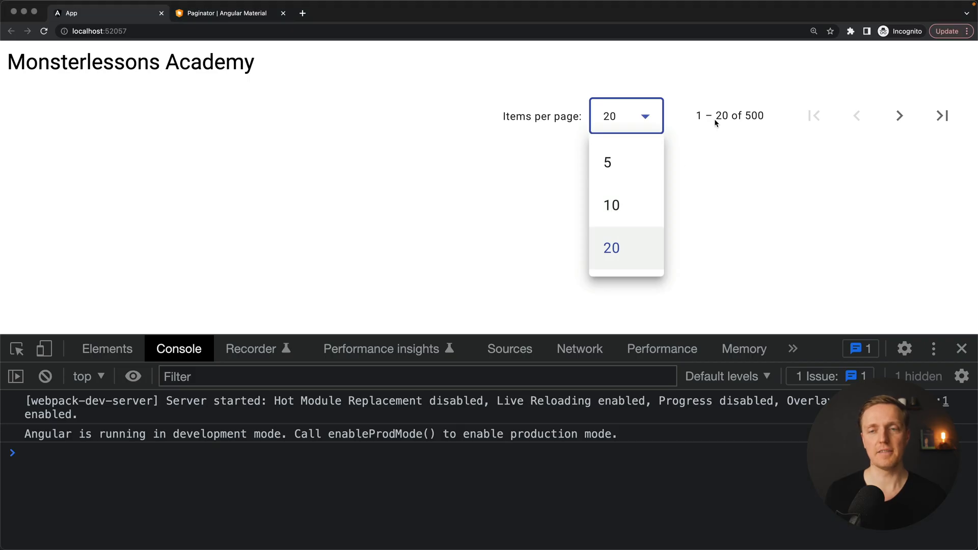
pyautogui.click(610, 247)
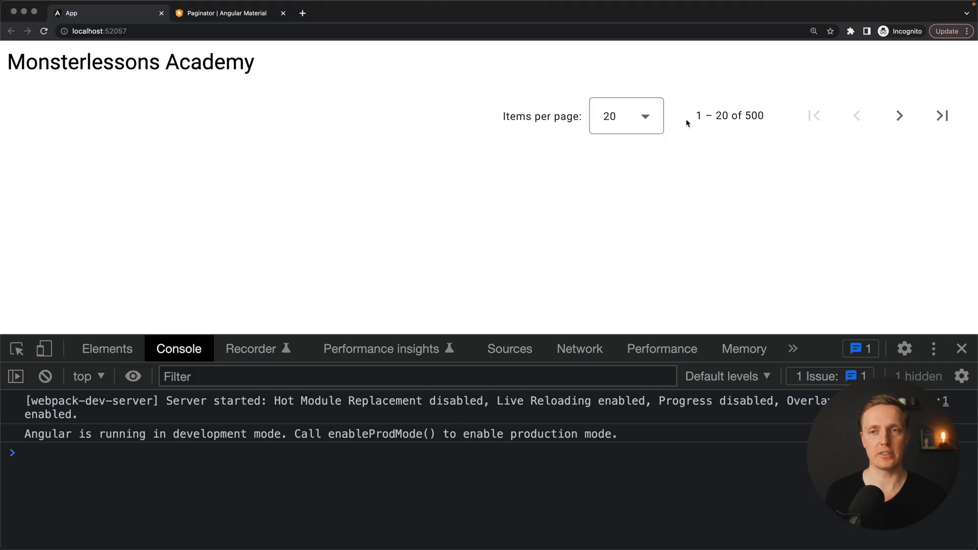
pyautogui.moveTo(706, 111)
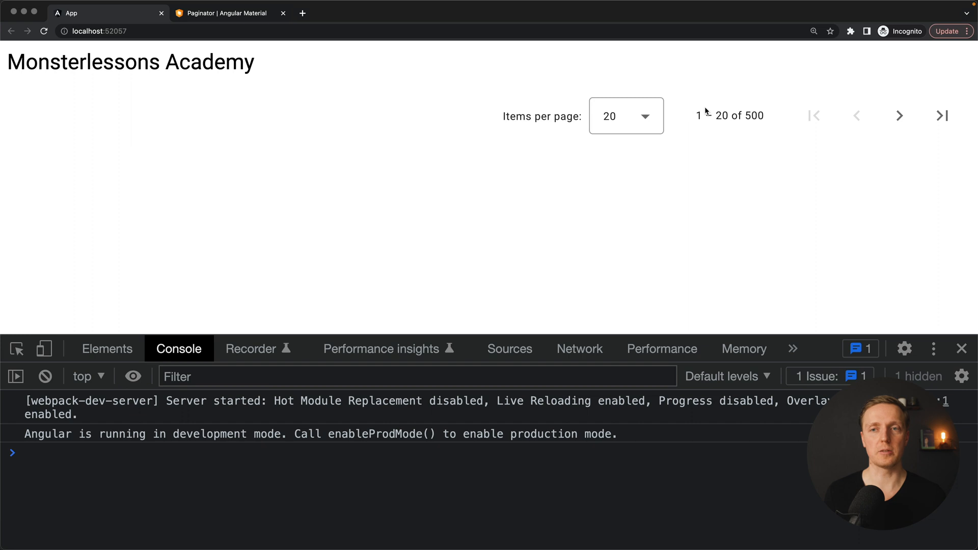
pyautogui.moveTo(766, 123)
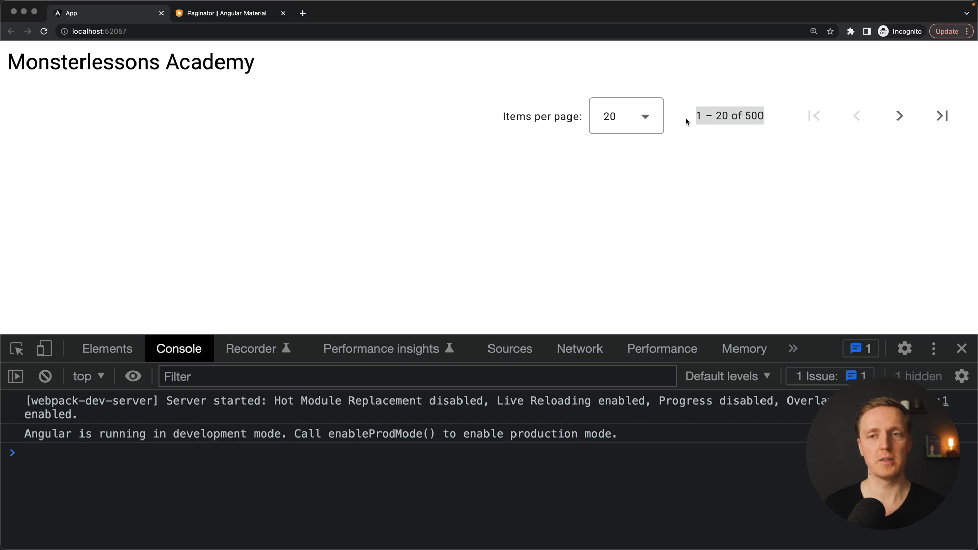
pyautogui.moveTo(863, 145)
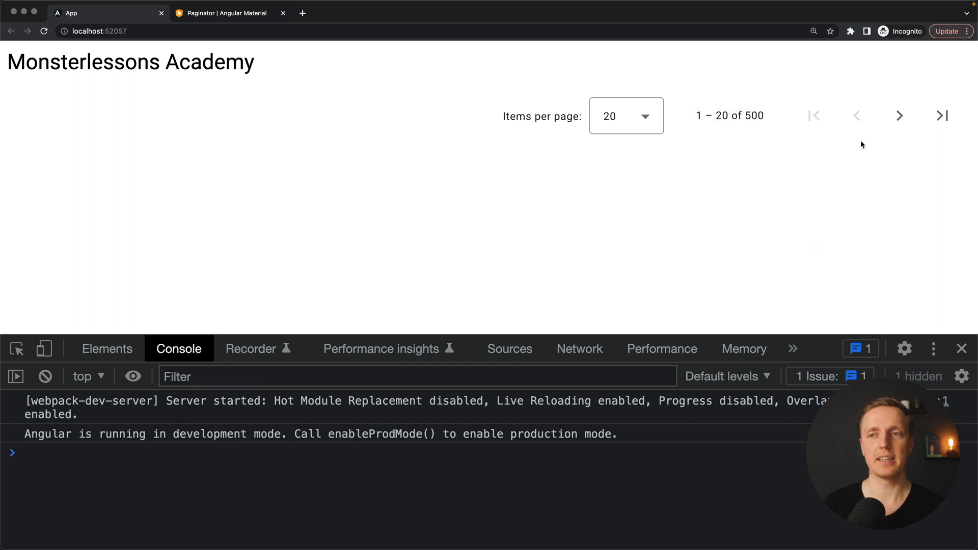
# Page through Next, Previous and Last/Previous buttons to 461 – 480 of 500, logging each PageEvent.
pyautogui.click(898, 116)
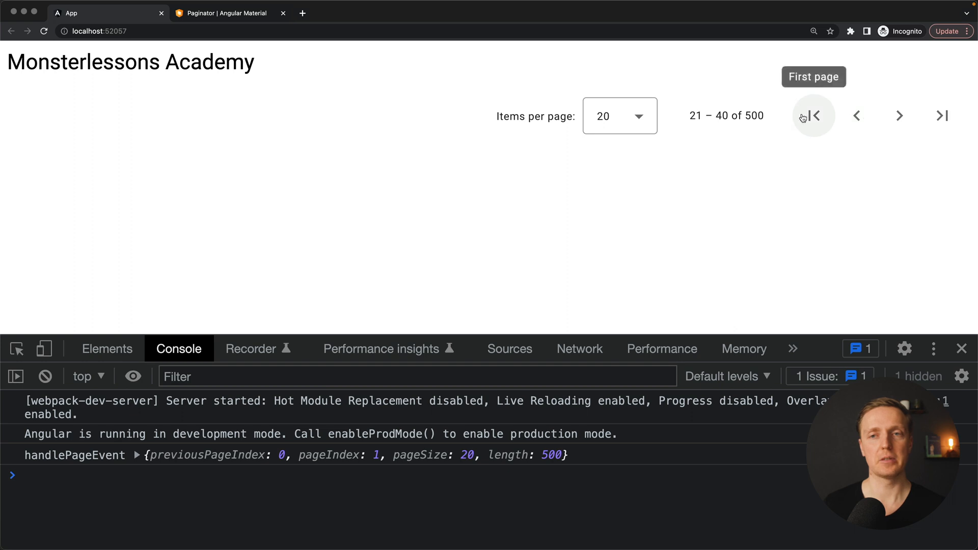
pyautogui.moveTo(857, 116)
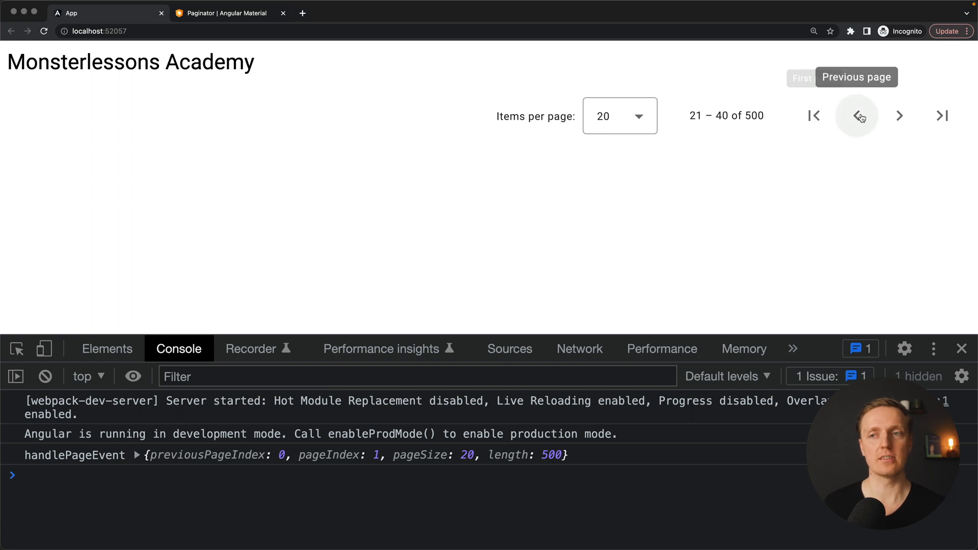
pyautogui.click(898, 116)
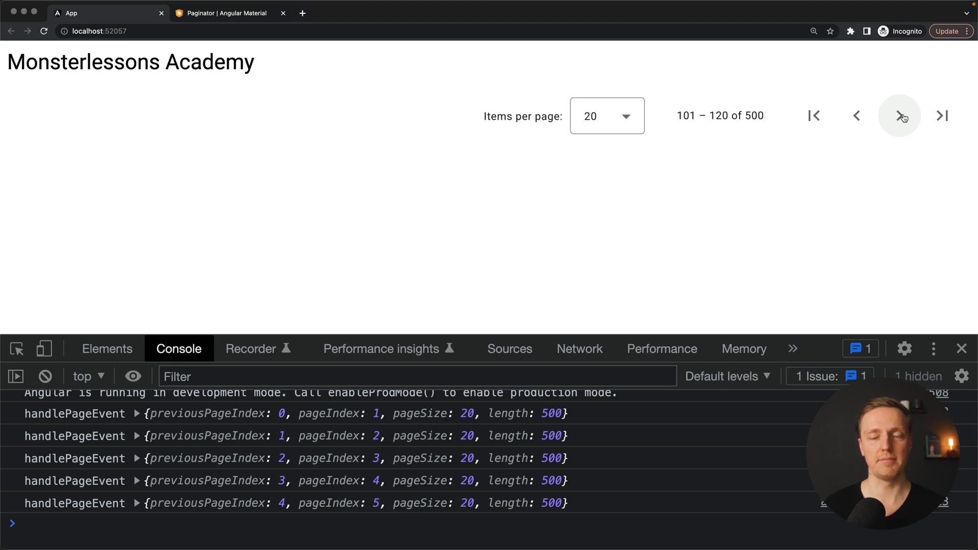
pyautogui.click(898, 117)
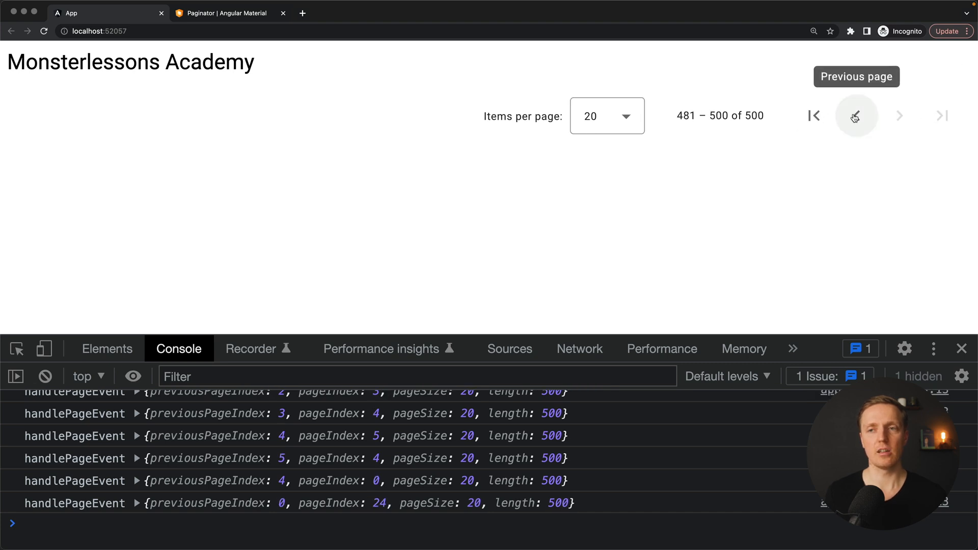
pyautogui.click(855, 115)
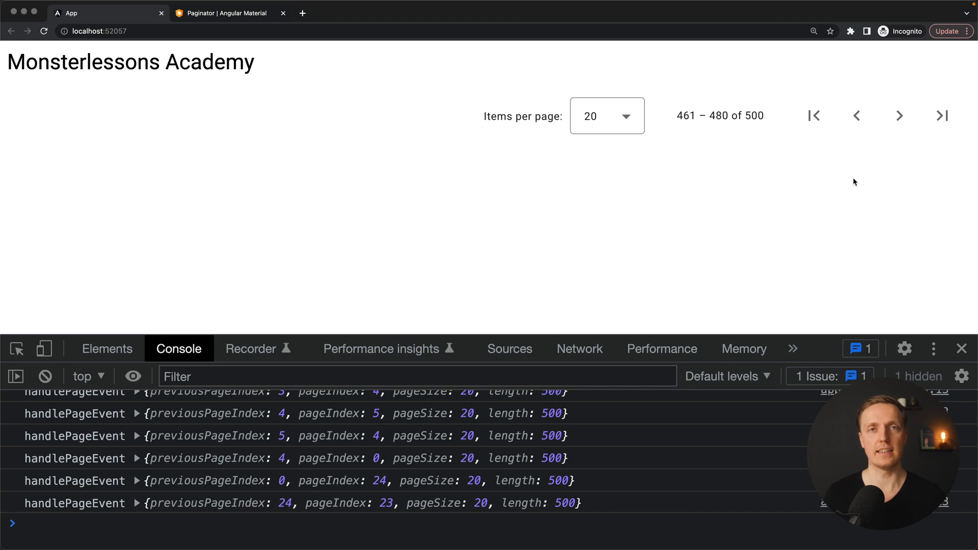
pyautogui.moveTo(277, 218)
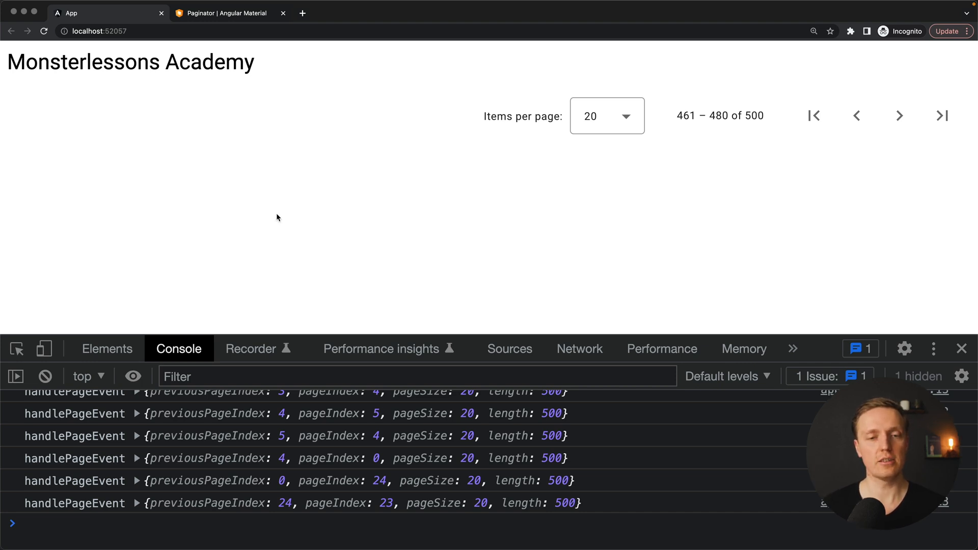
pyautogui.moveTo(103, 498)
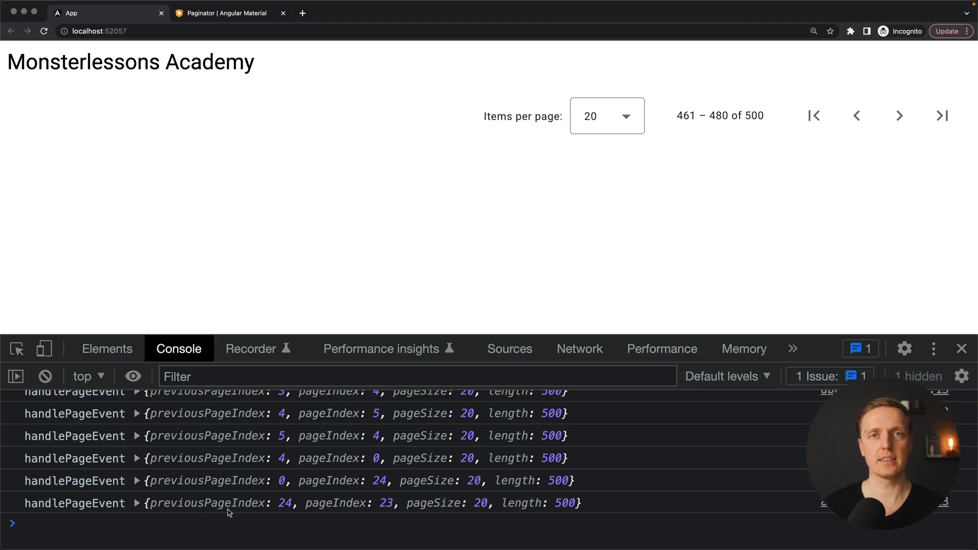
pyautogui.moveTo(157, 512)
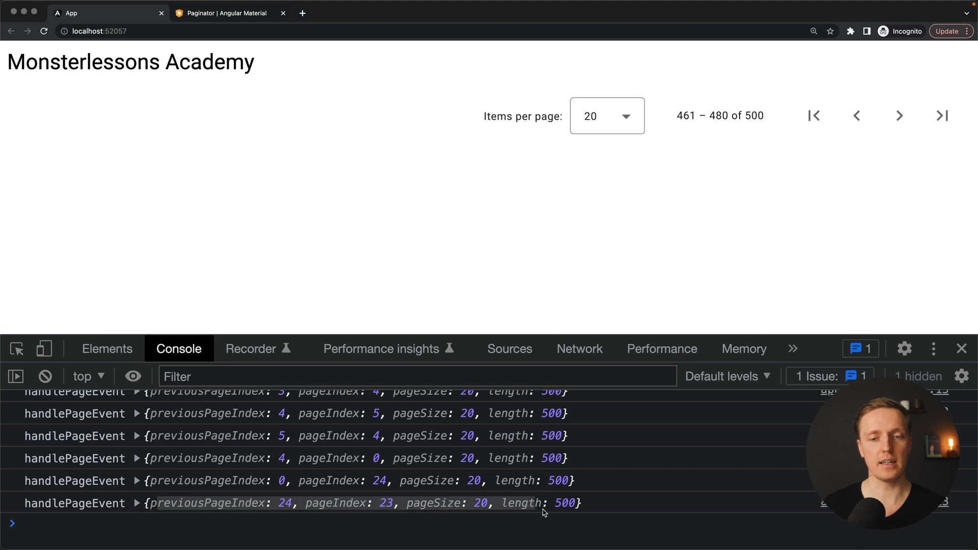
pyautogui.moveTo(350, 512)
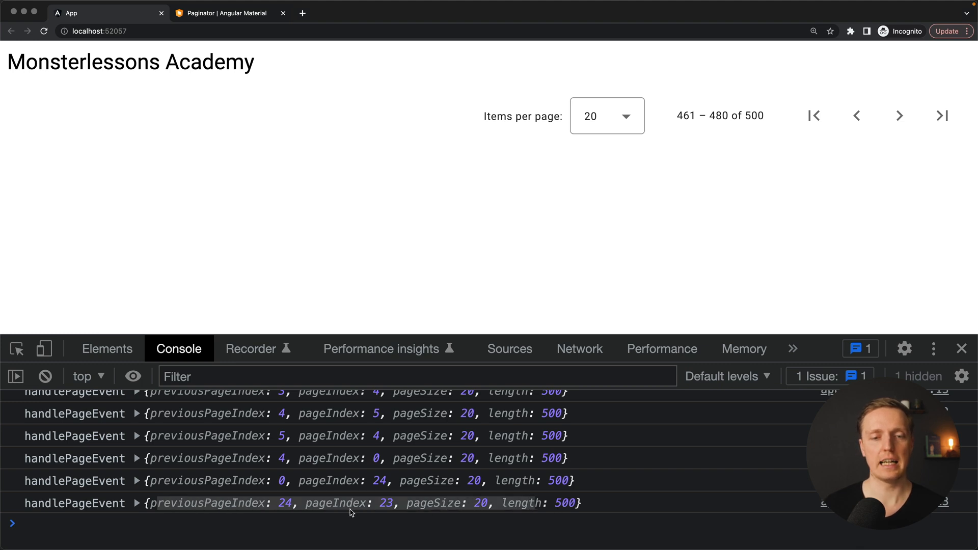
pyautogui.moveTo(312, 512)
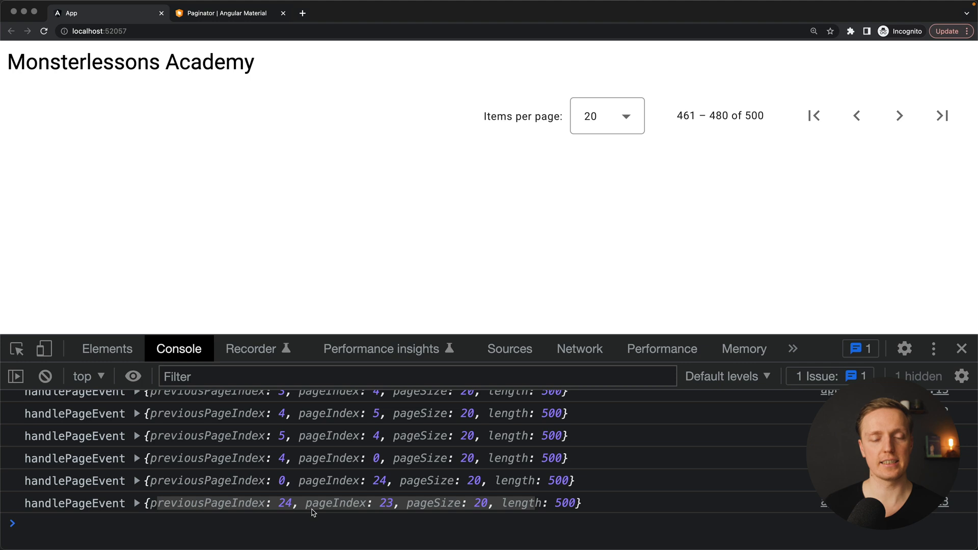
pyautogui.moveTo(200, 513)
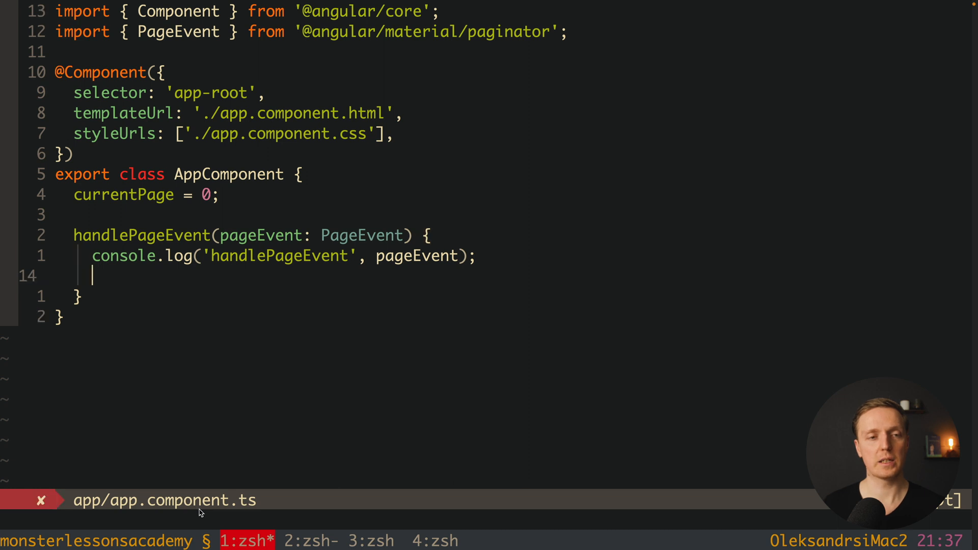
# Assign this.currentPage = pageEvent inside handlePageEvent in app.component.ts.
pyautogui.write('this.c')
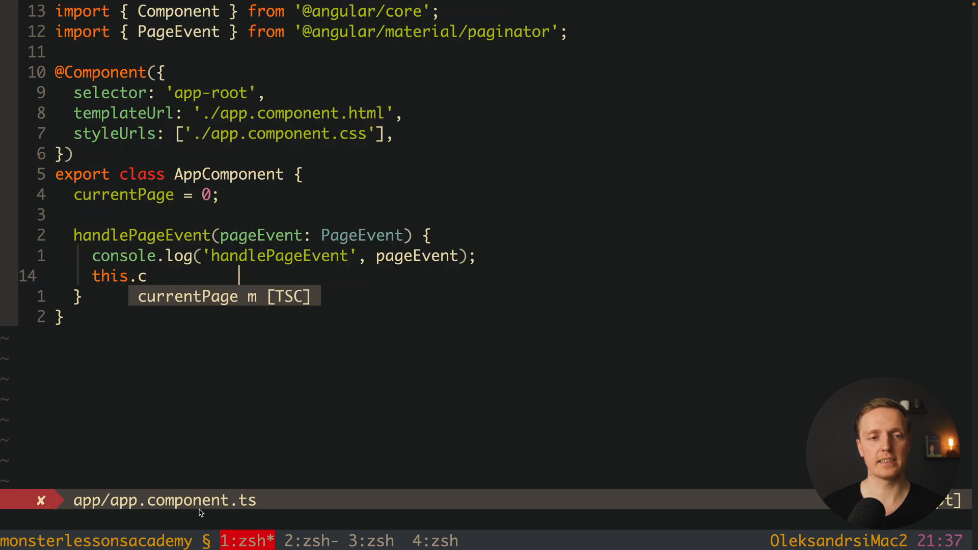
pyautogui.write('urrentPage = pageEvent')
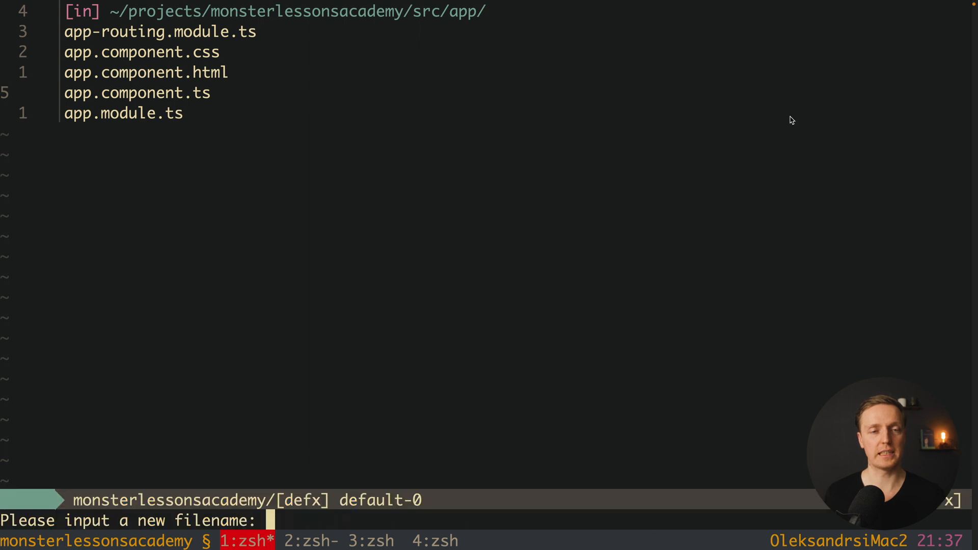
# Name the new file paginatorIntl.service.ts and open it as a fresh buffer.
pyautogui.write('p')
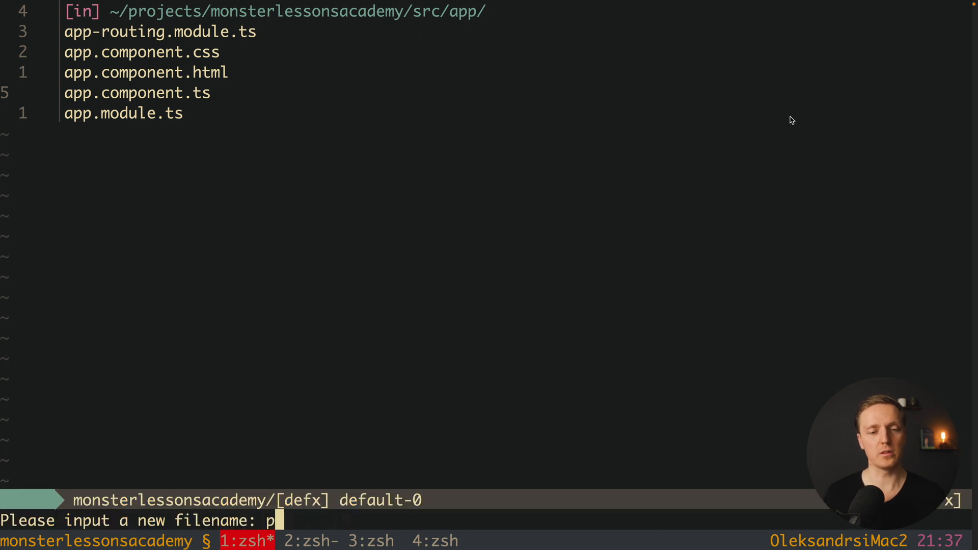
pyautogui.write('agi')
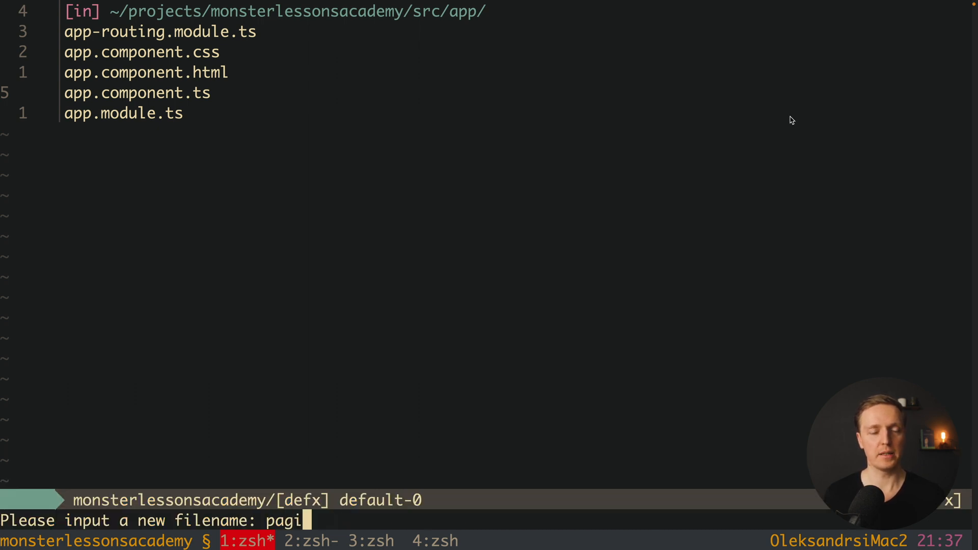
pyautogui.write('natorIn')
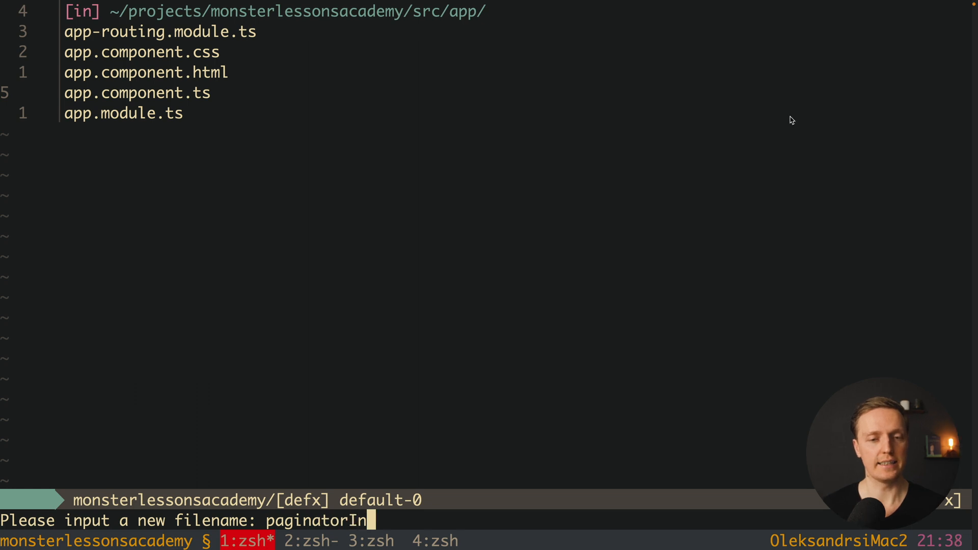
pyautogui.write('tl.service')
pyautogui.write('@I')
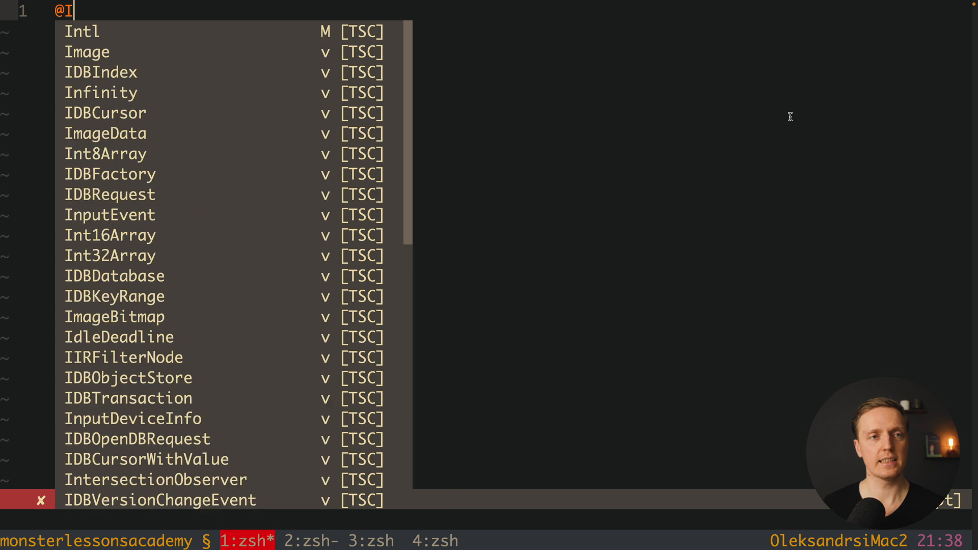
pyautogui.write('njectable(')
pyautogui.write('export class')
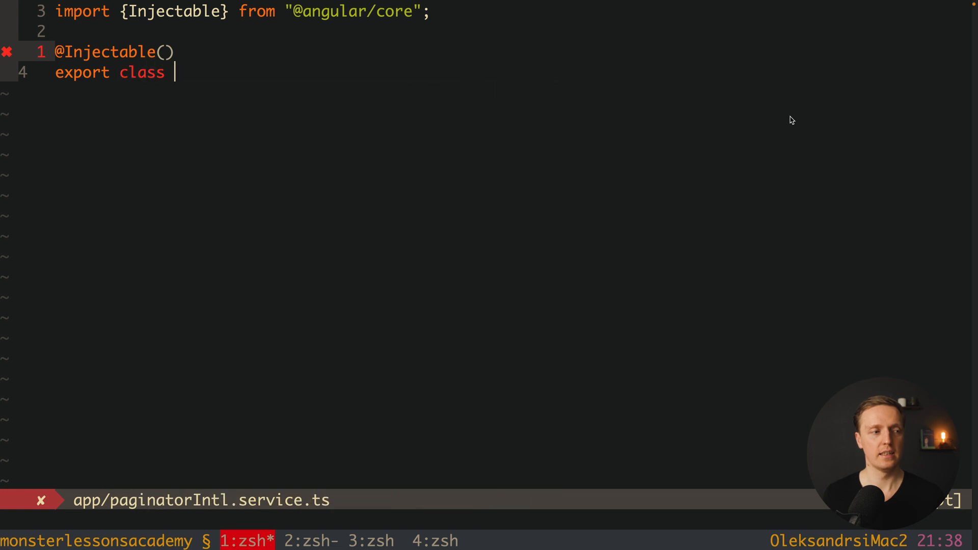
pyautogui.write('Paginat')
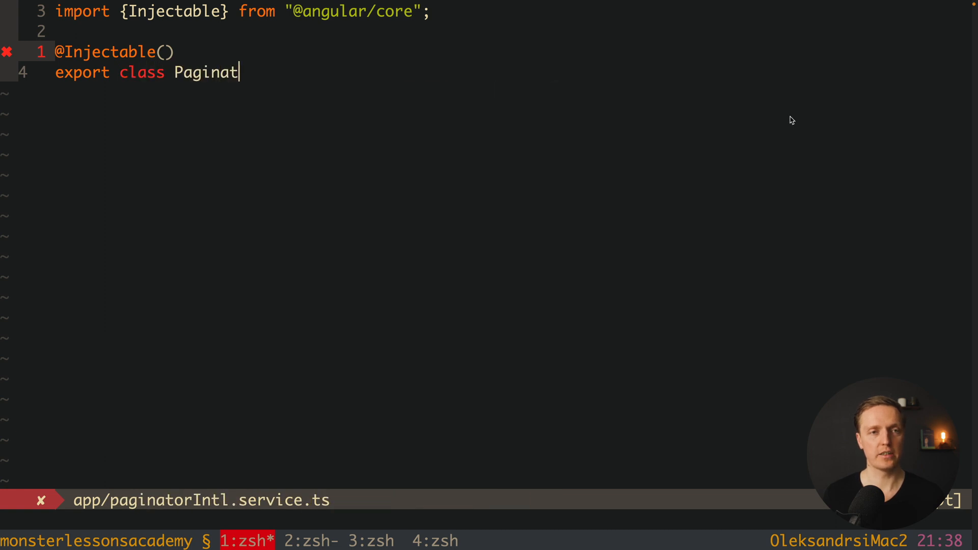
pyautogui.write('orIntl extends Mat')
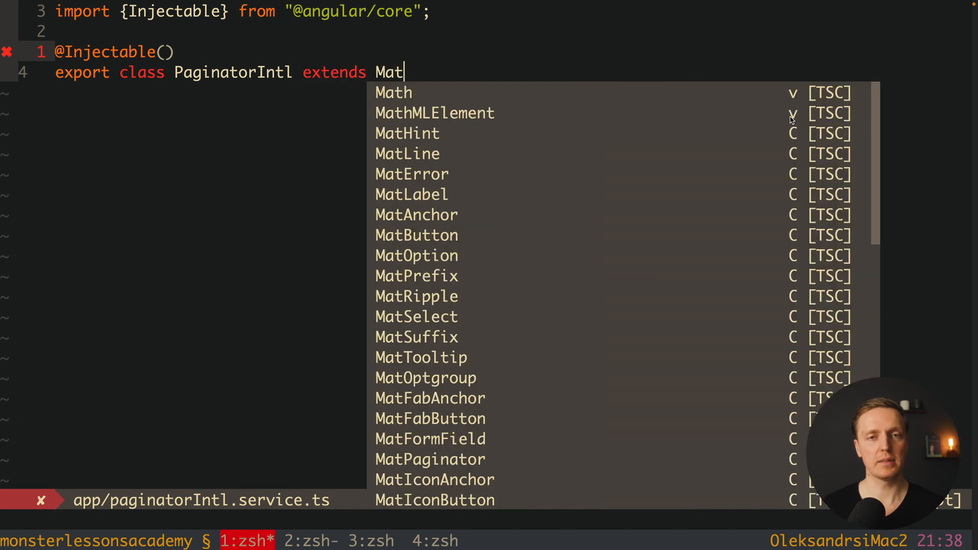
pyautogui.write('PaginatorIntl {')
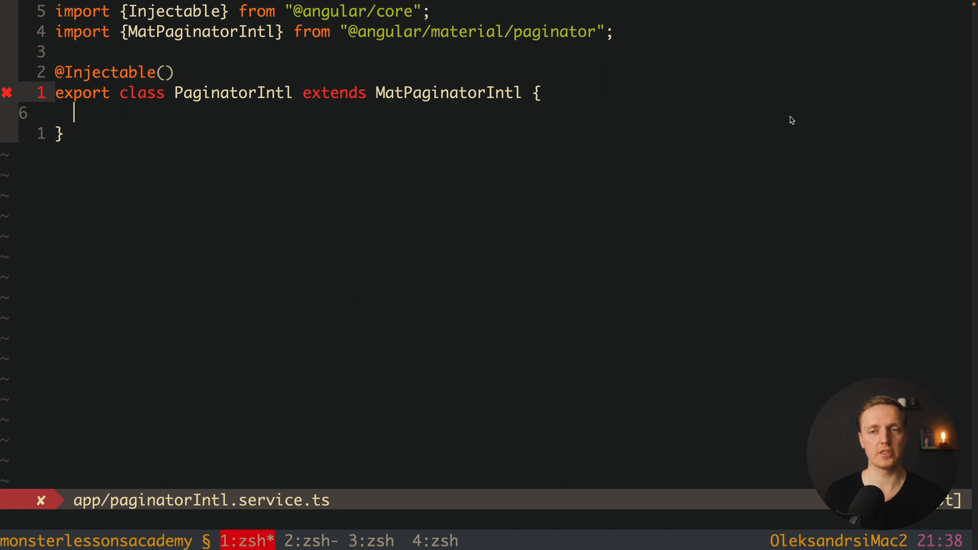
pyautogui.moveTo(738, 120)
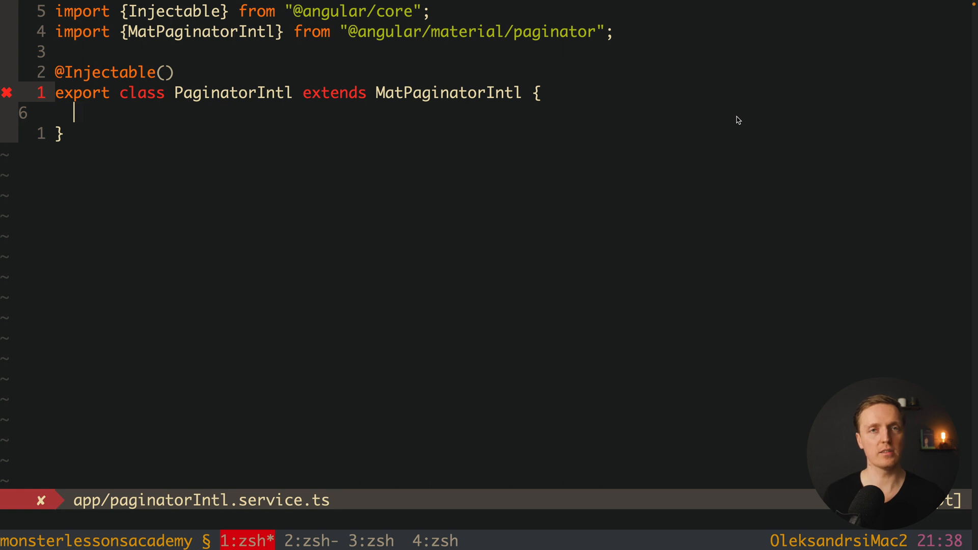
# Start the getRangeLabel override with page, pageSize and length number parameters.
pyautogui.write('override')
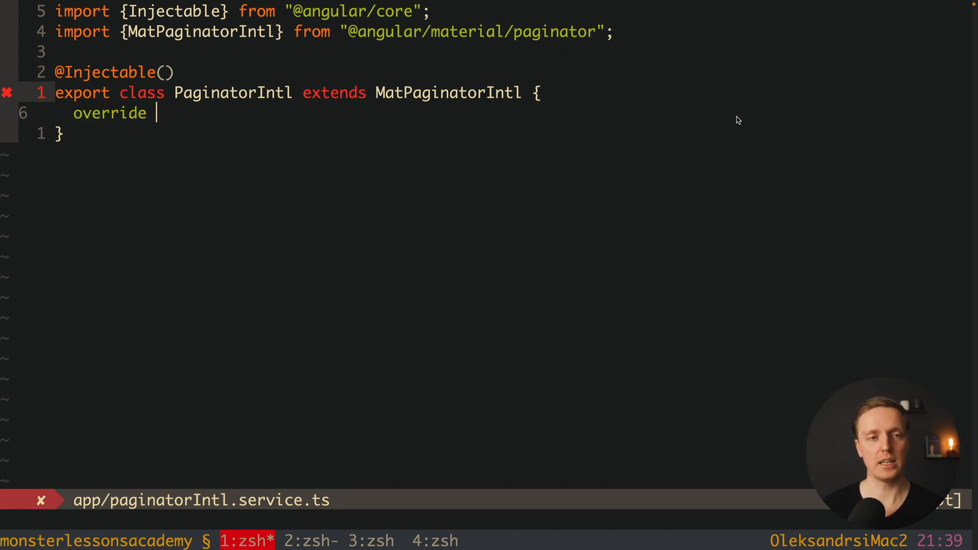
pyautogui.write('getRangeLabel = (')
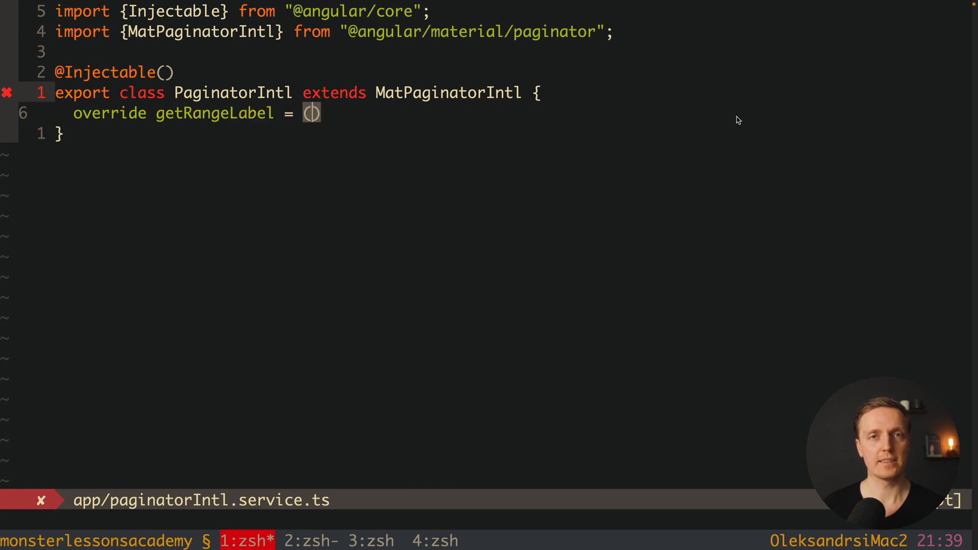
pyautogui.write('page:')
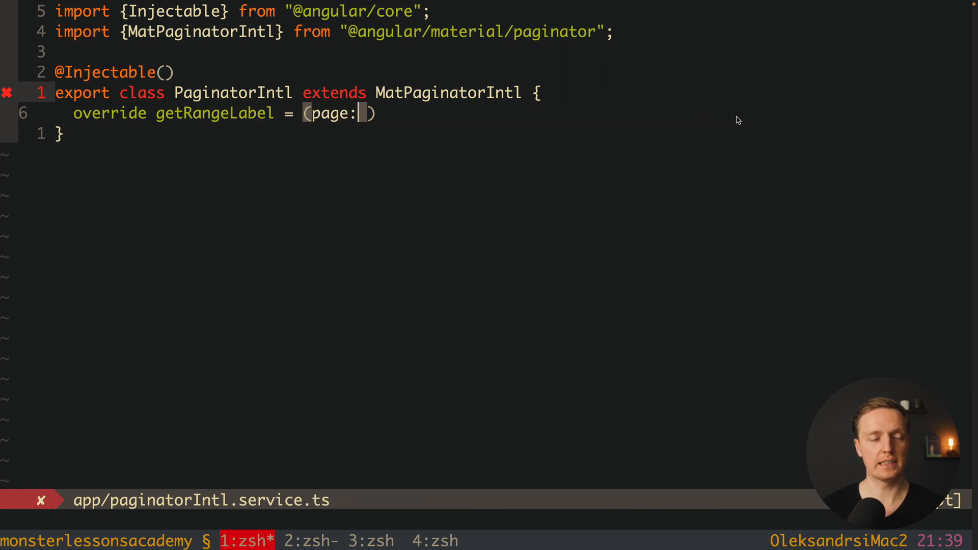
pyautogui.write('number, p')
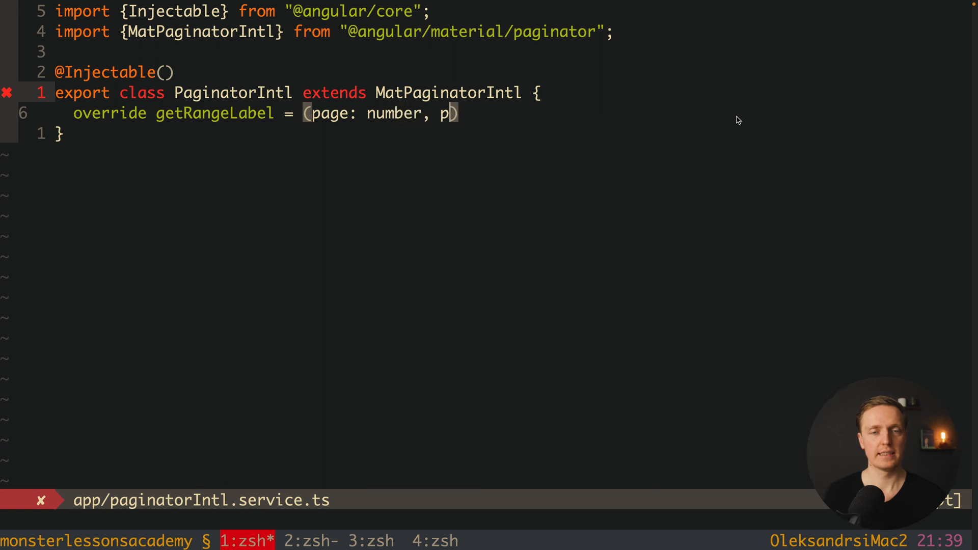
pyautogui.write('ageSize: nu')
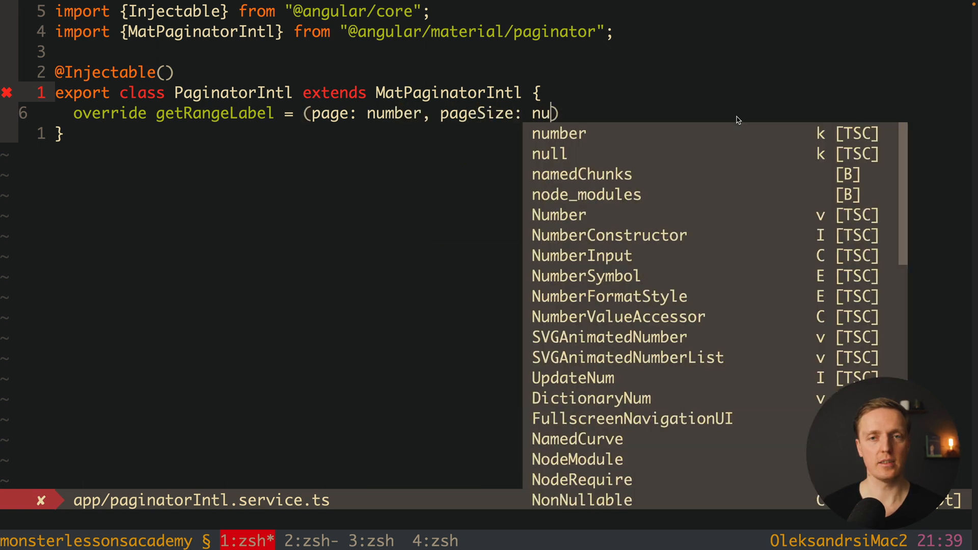
pyautogui.write('number, length: number')
pyautogui.write('return `P')
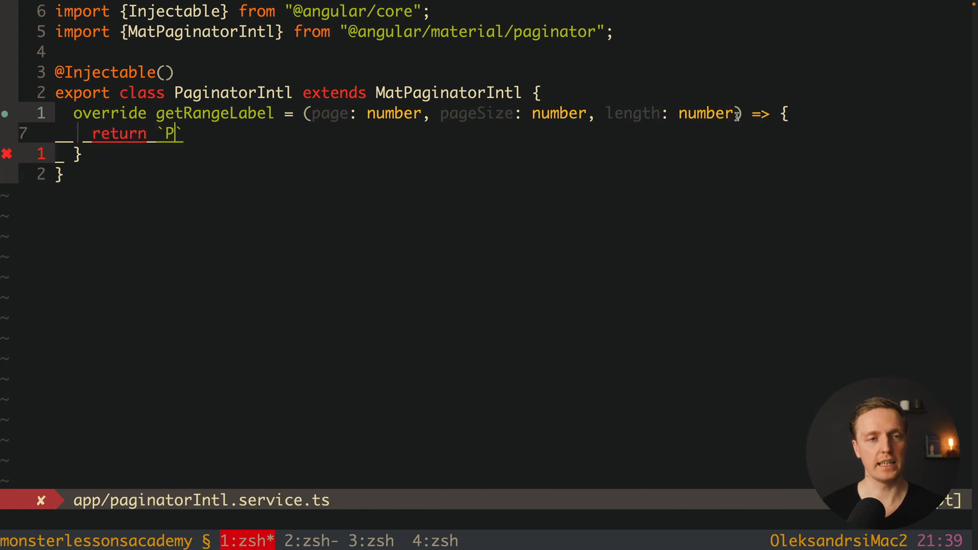
# Return the template `Page ${page + 1} of ${Math.ceil(length/pageSize)}`.
pyautogui.write('age ${}')
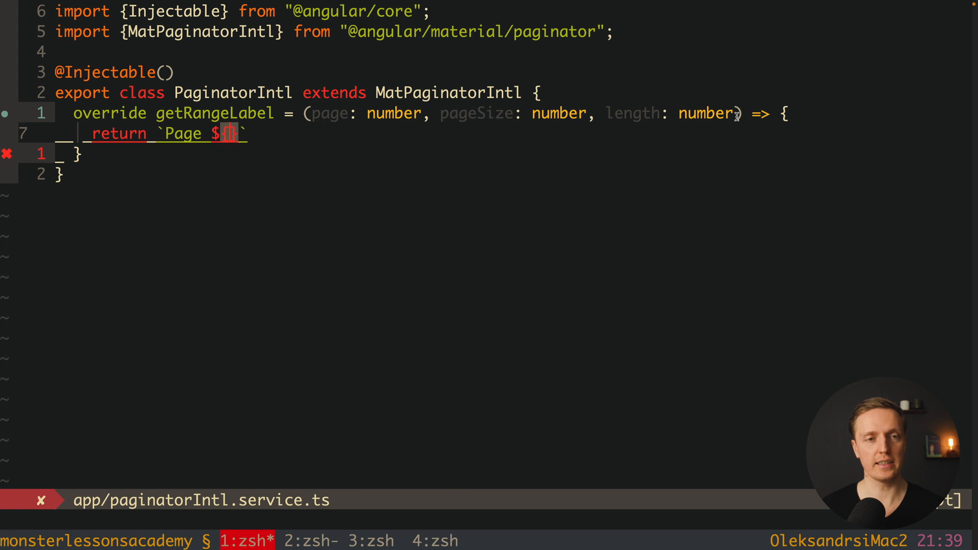
pyautogui.write('page + 1')
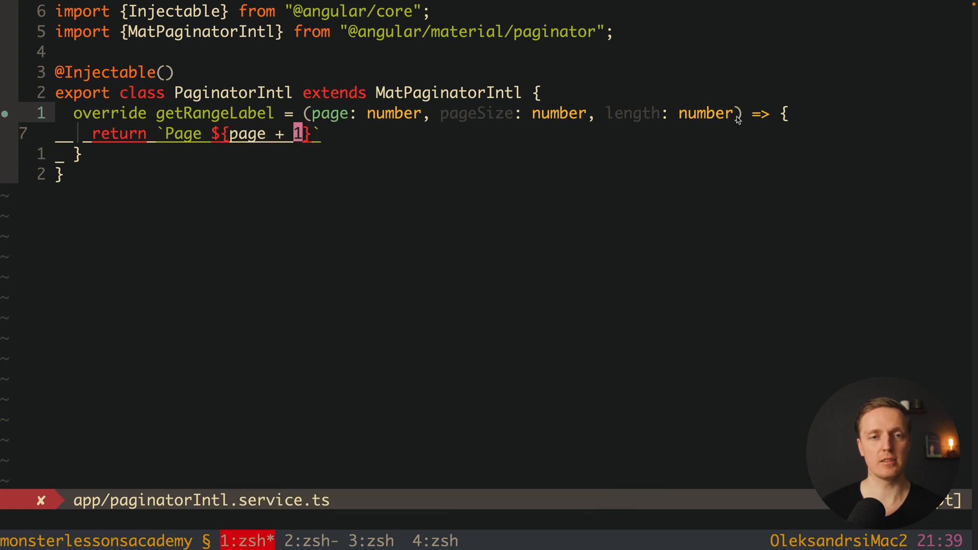
pyautogui.write('o')
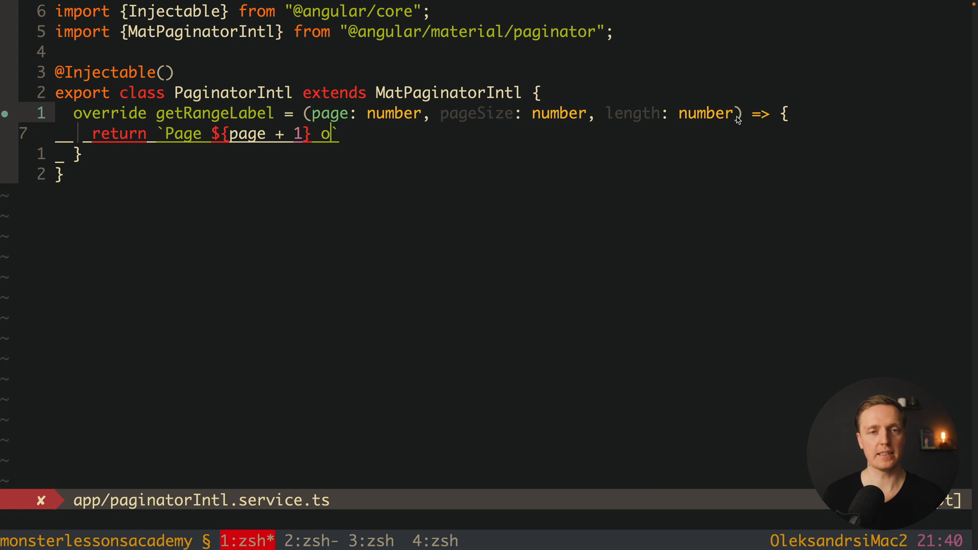
pyautogui.write('f ${')
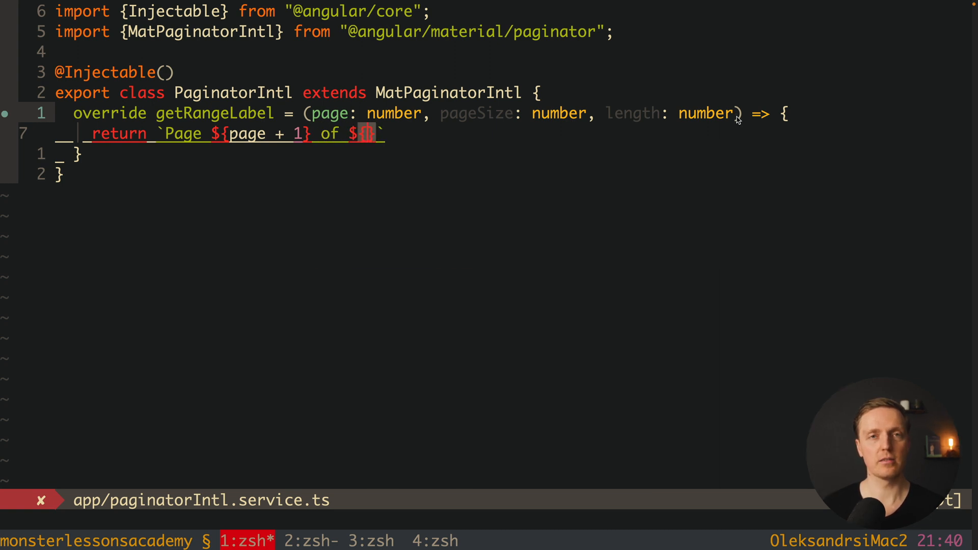
pyautogui.write('M')
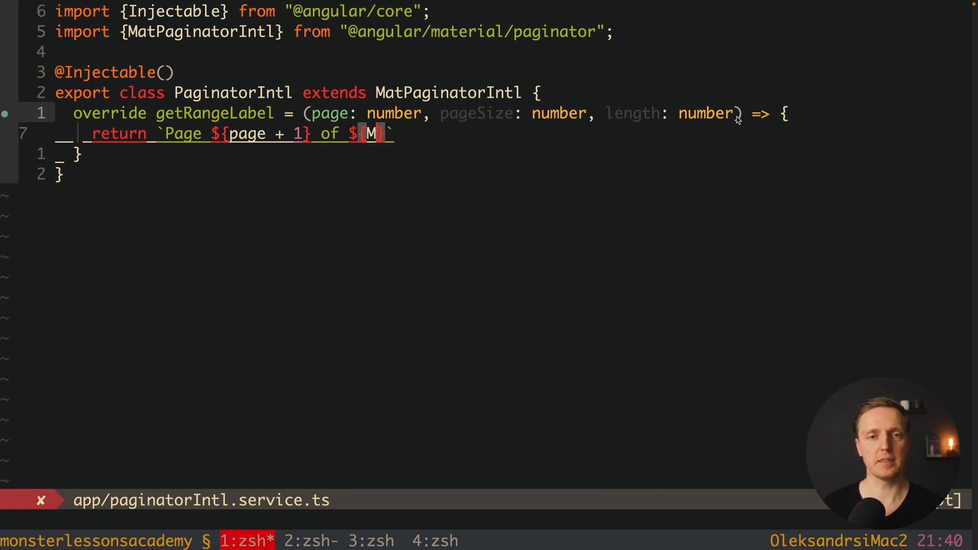
pyautogui.write('ath.cei')
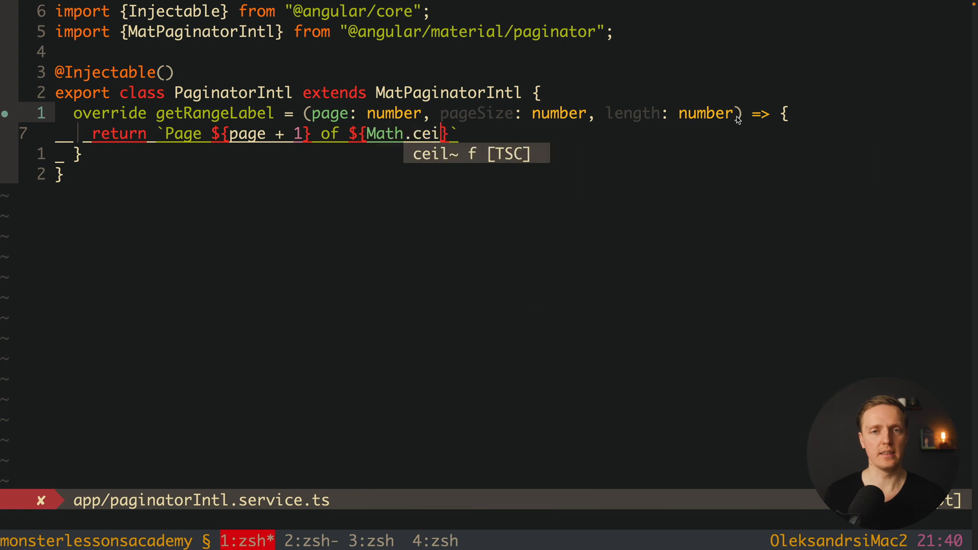
pyautogui.write('(length/')
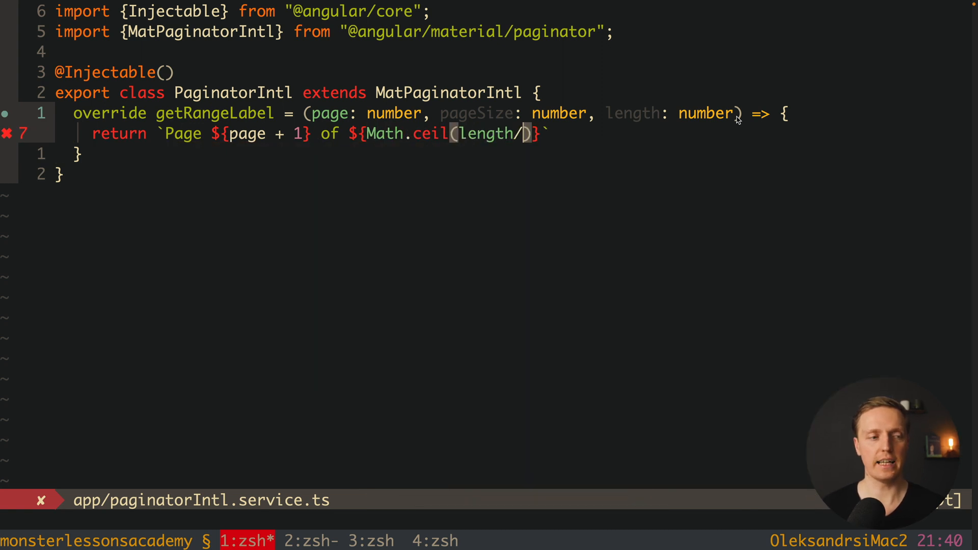
pyautogui.write('pageSize')
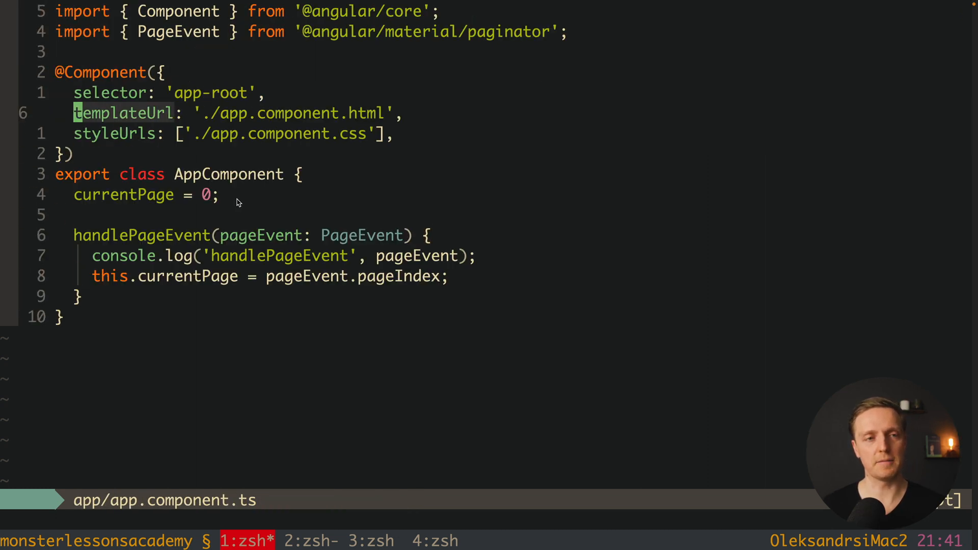
pyautogui.write('providers: [')
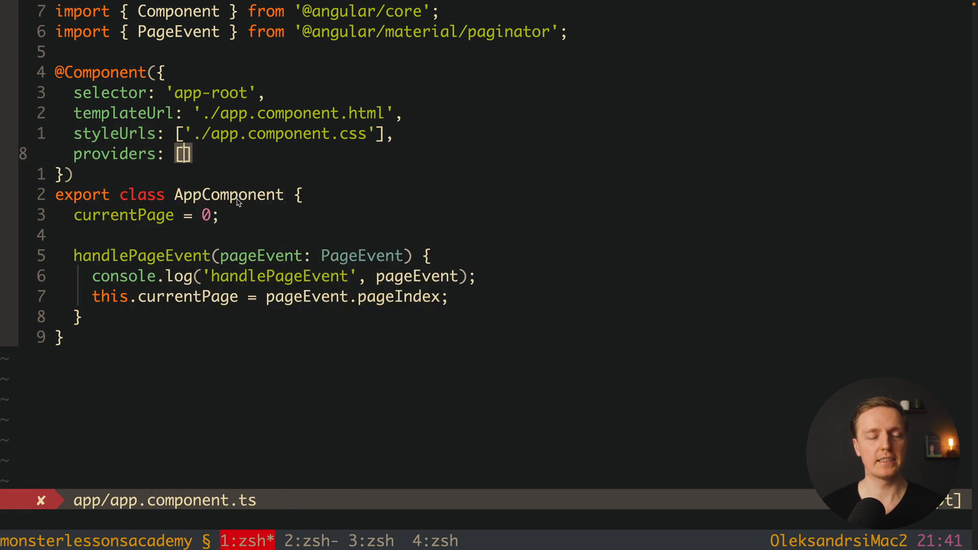
pyautogui.write('{provide:')
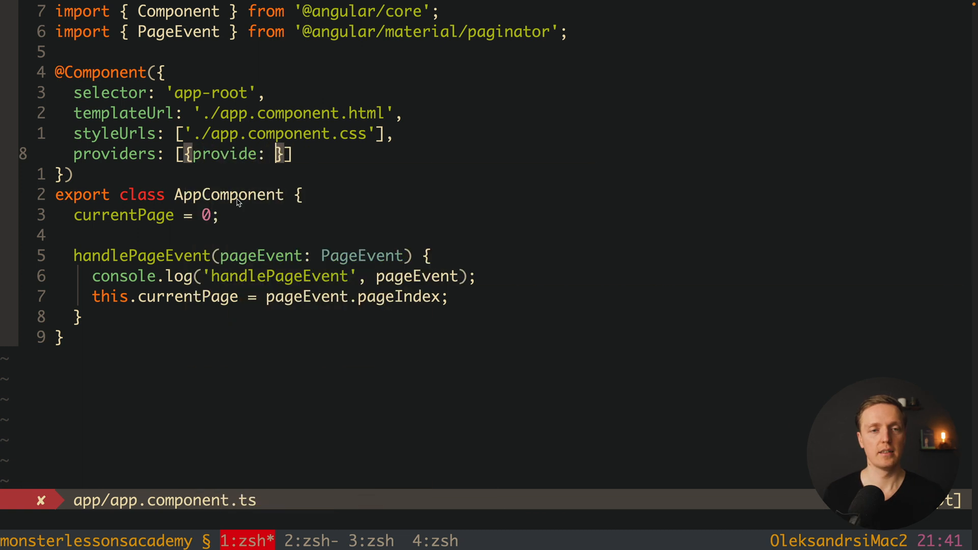
pyautogui.write('MatPaginatorIntl, us')
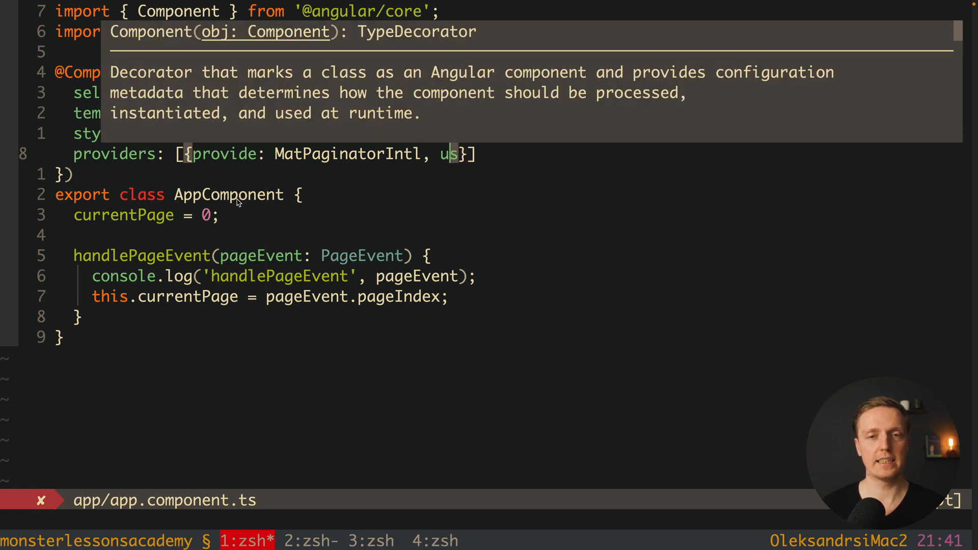
pyautogui.write('eClass:')
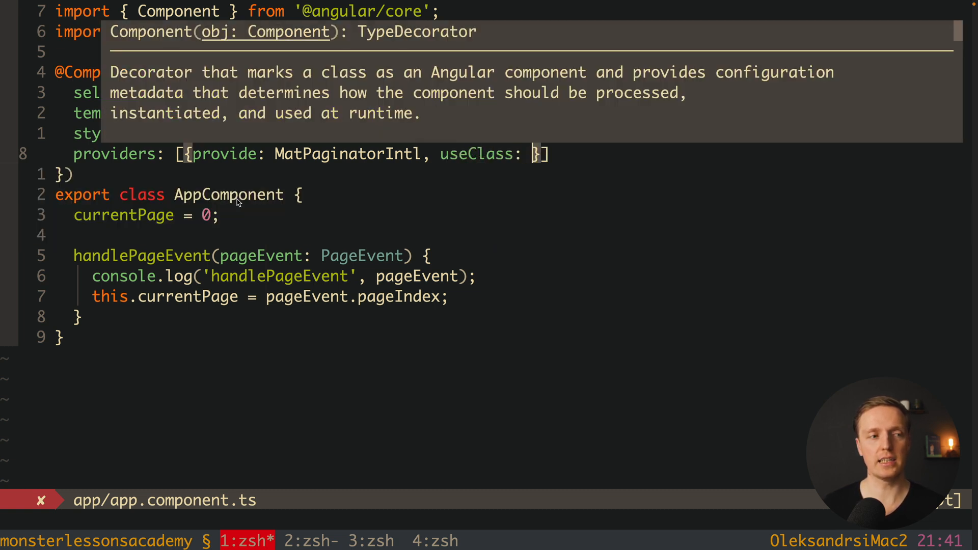
pyautogui.write('PaginatorIntl')
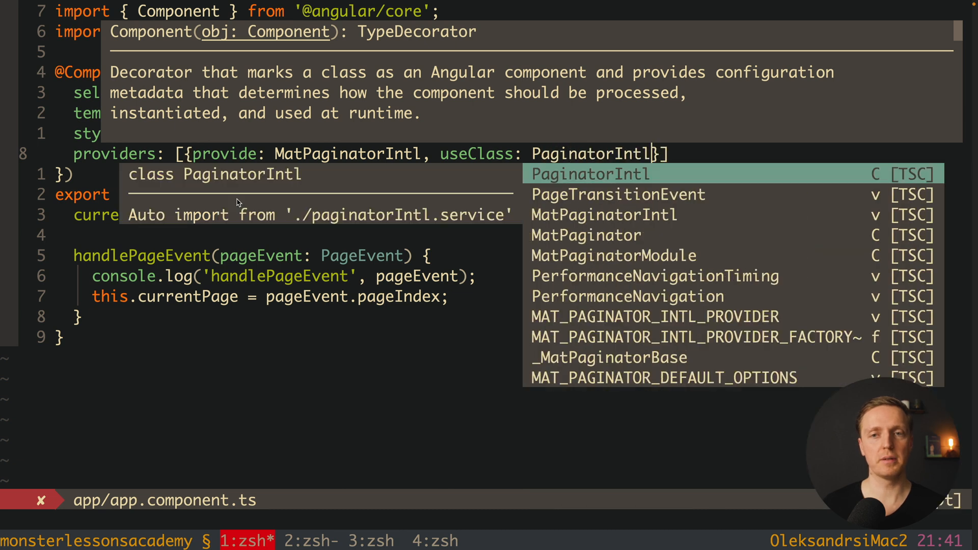